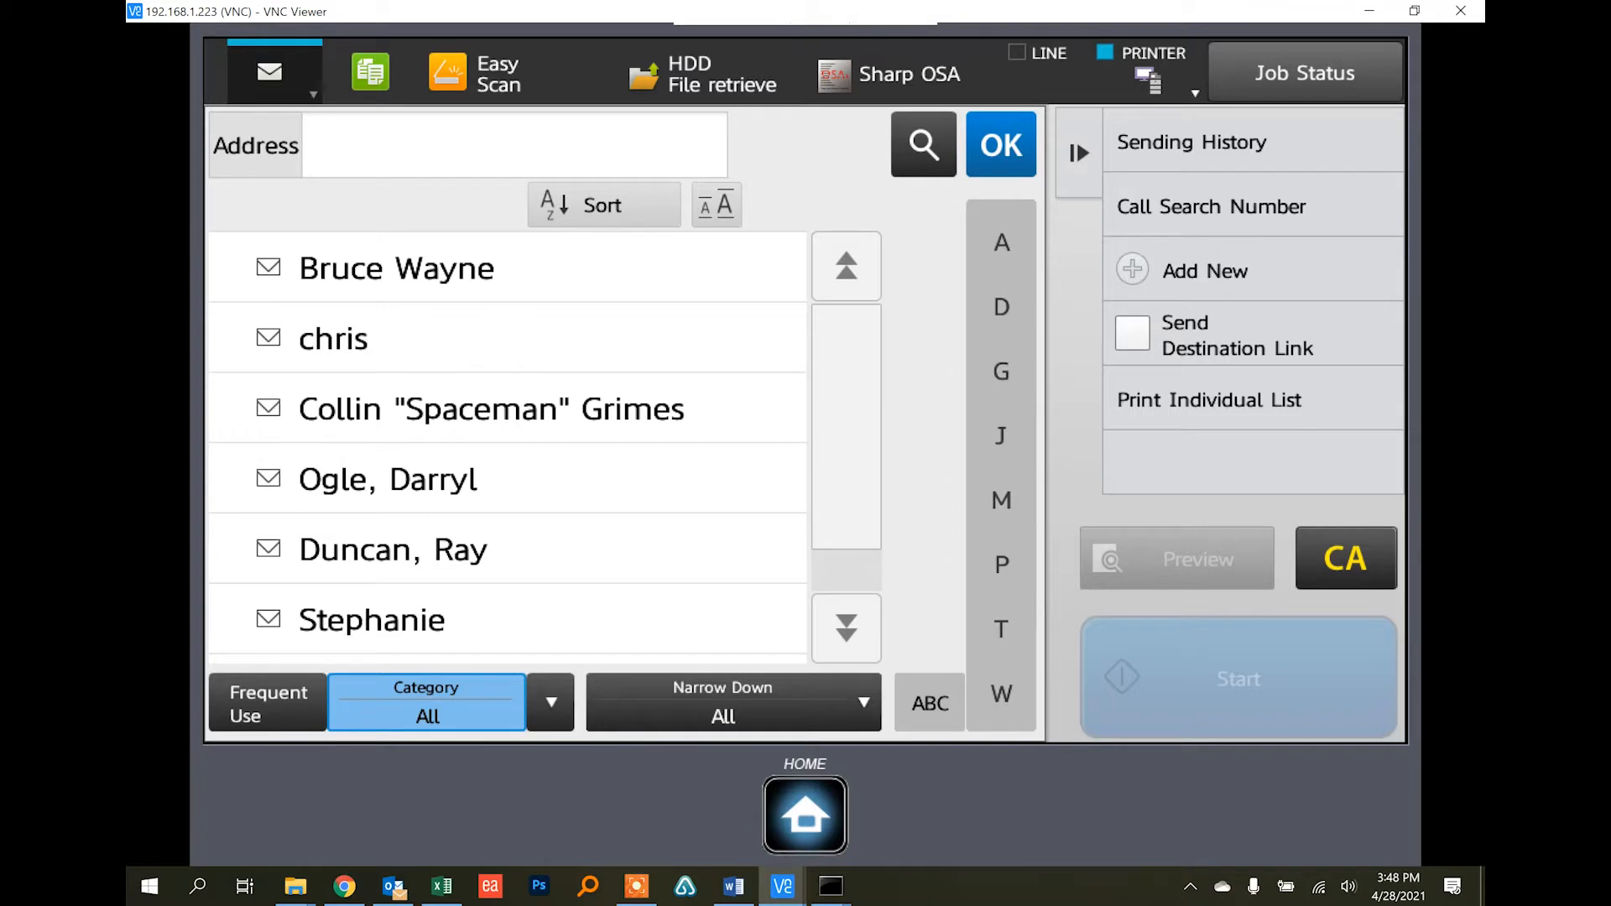
Add a new address book contact with name Tom and initial t
{"action": "left_click", "coordinate": [1204, 270]}
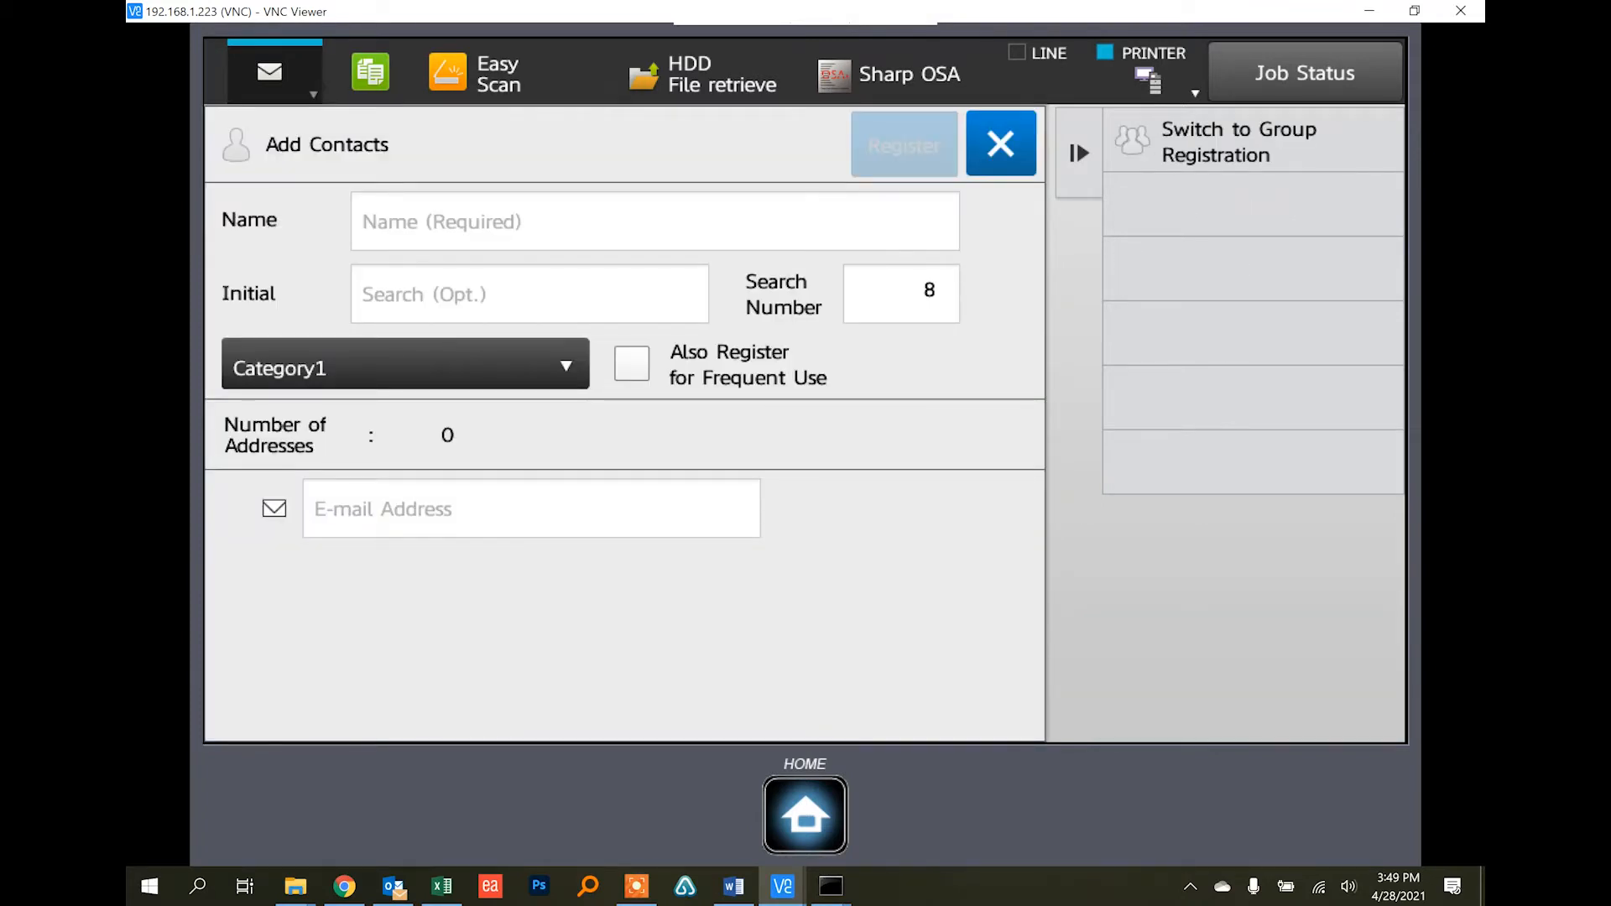
{"action": "left_click", "coordinate": [653, 221]}
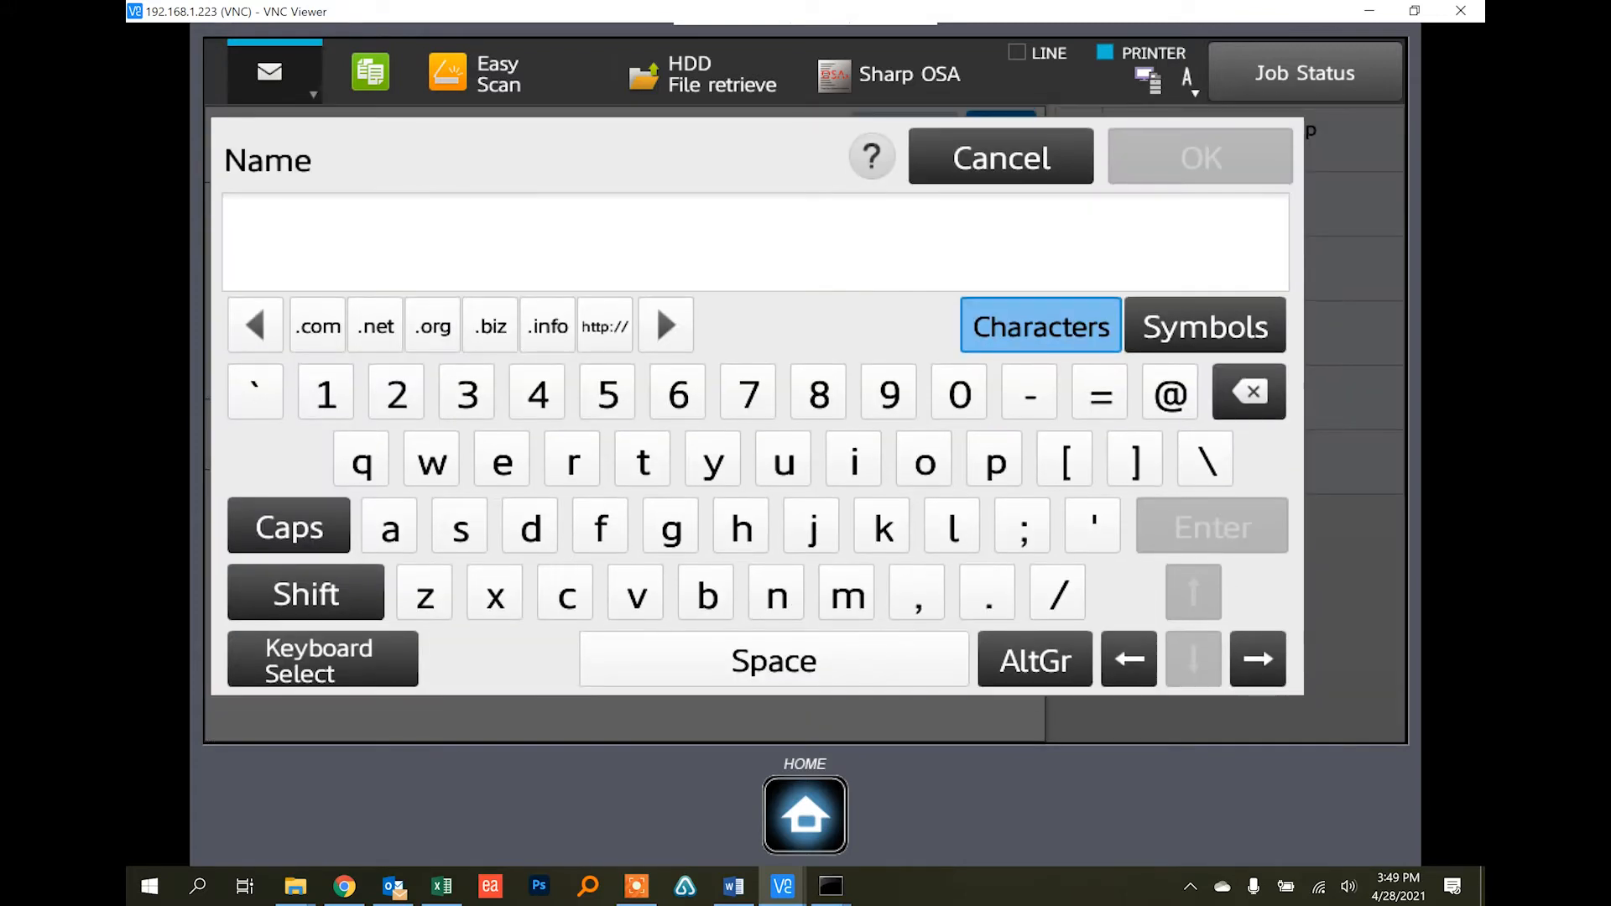
{"action": "left_click", "coordinate": [303, 593]}
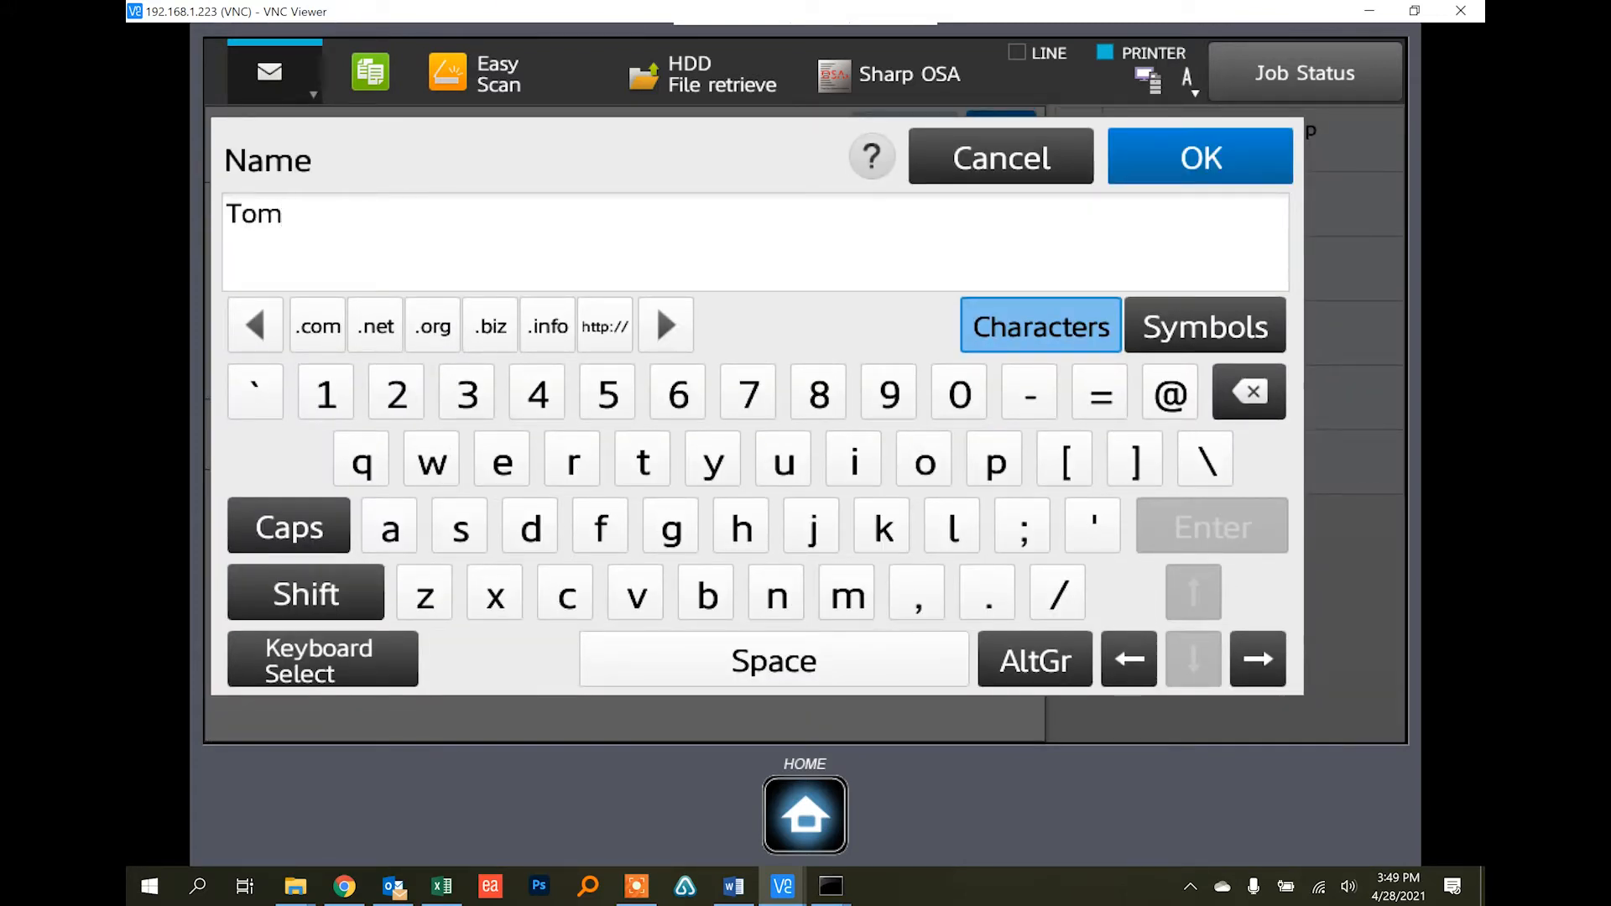
{"action": "left_click", "coordinate": [1198, 156]}
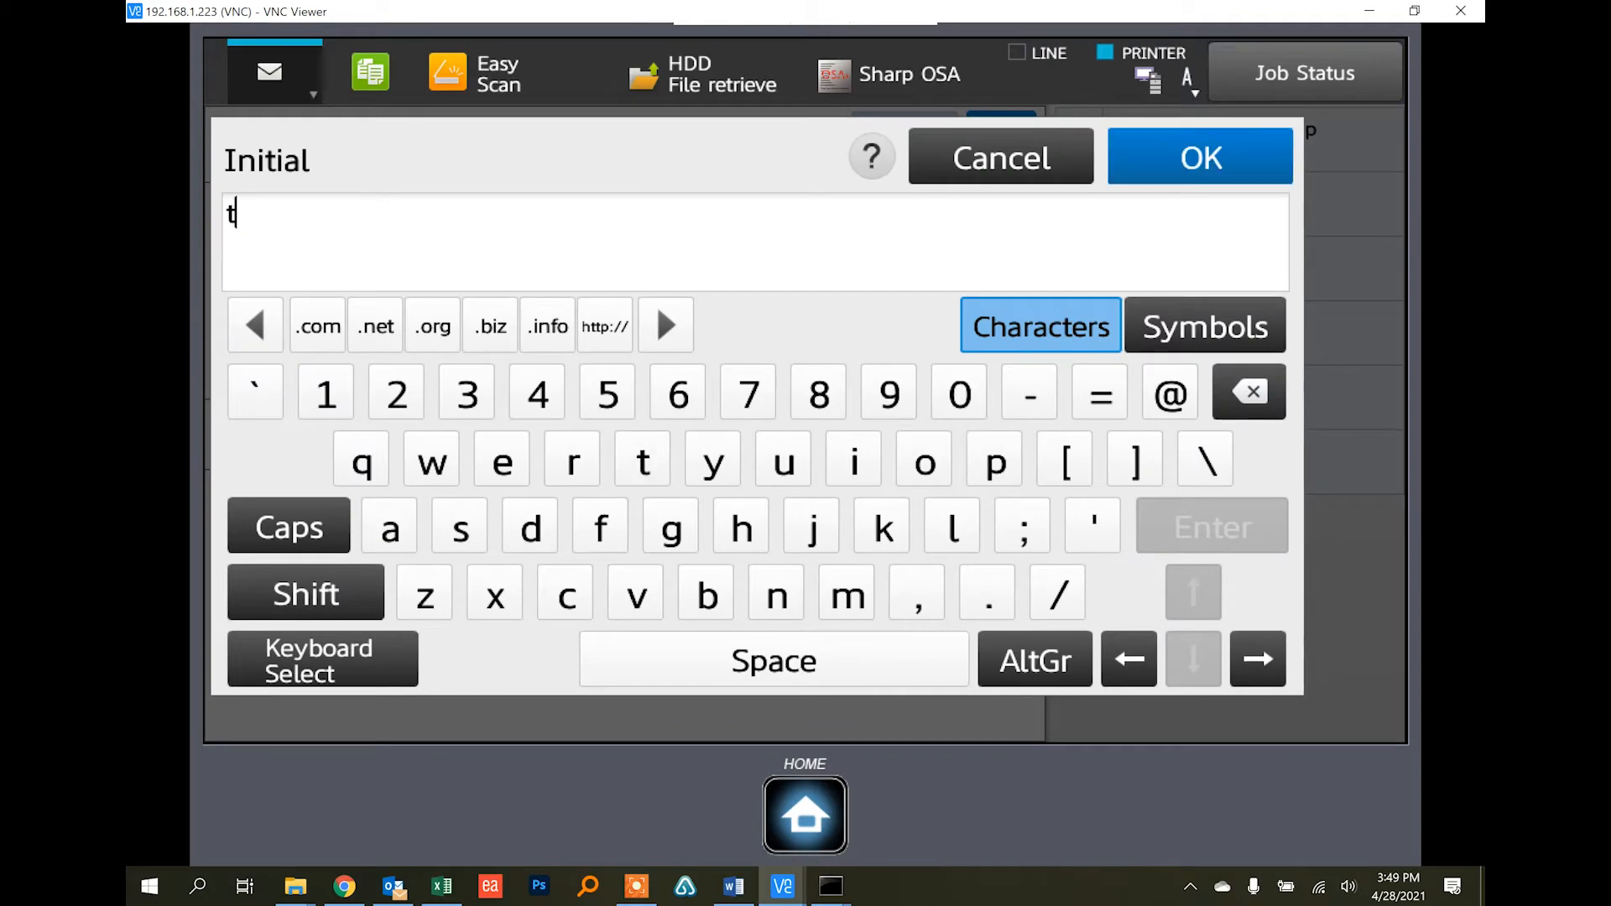
{"action": "left_click", "coordinate": [1199, 156]}
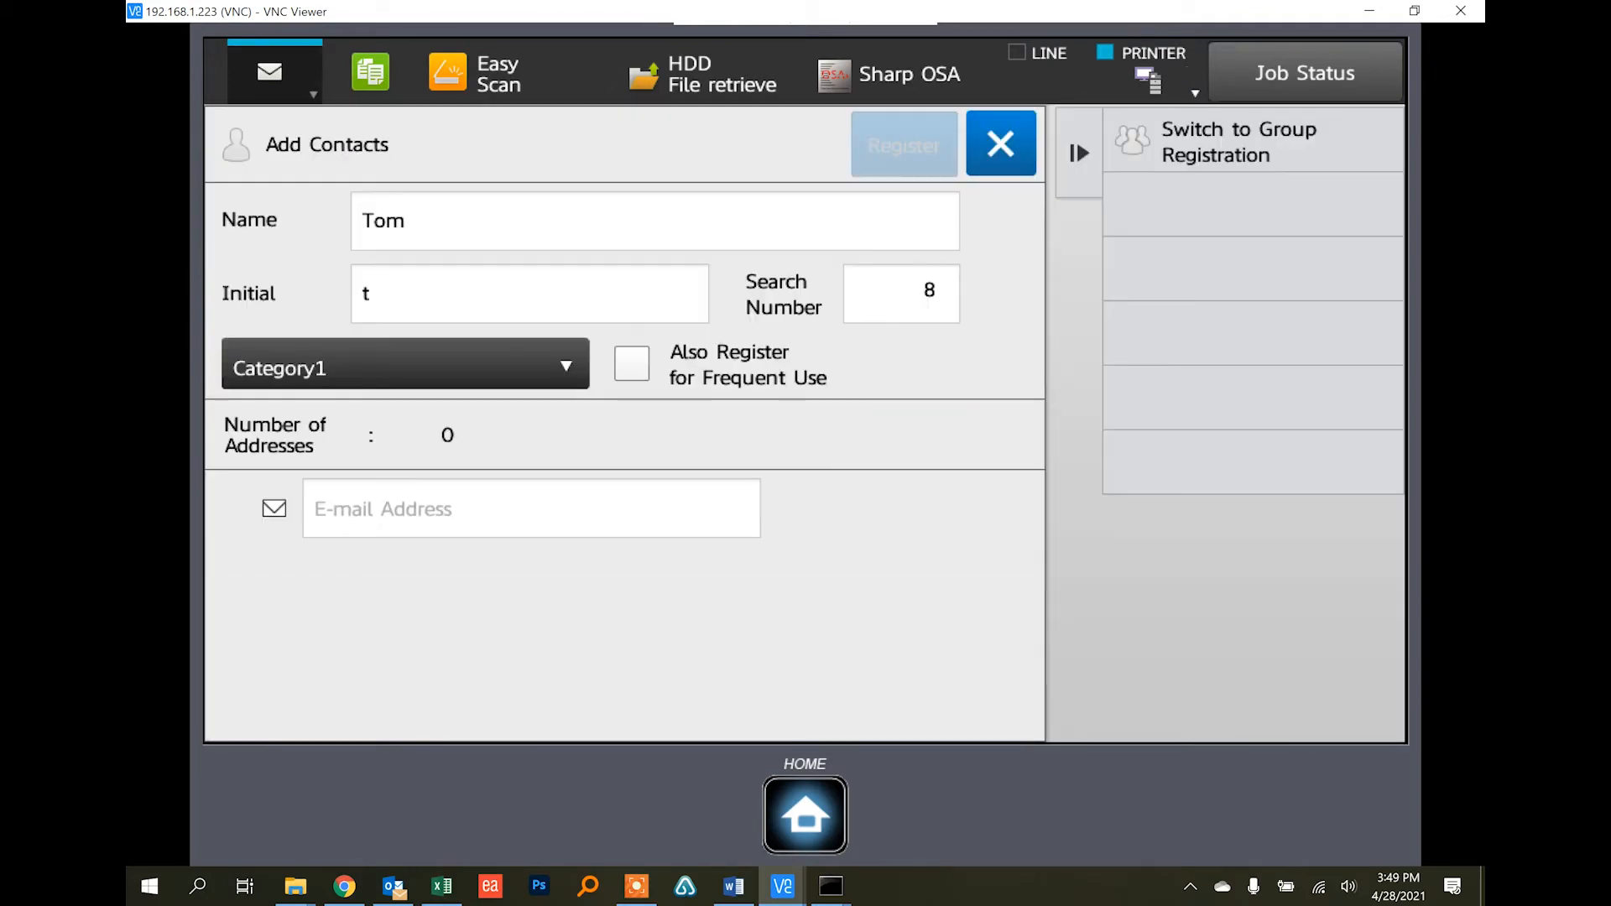
{"action": "left_click", "coordinate": [530, 508]}
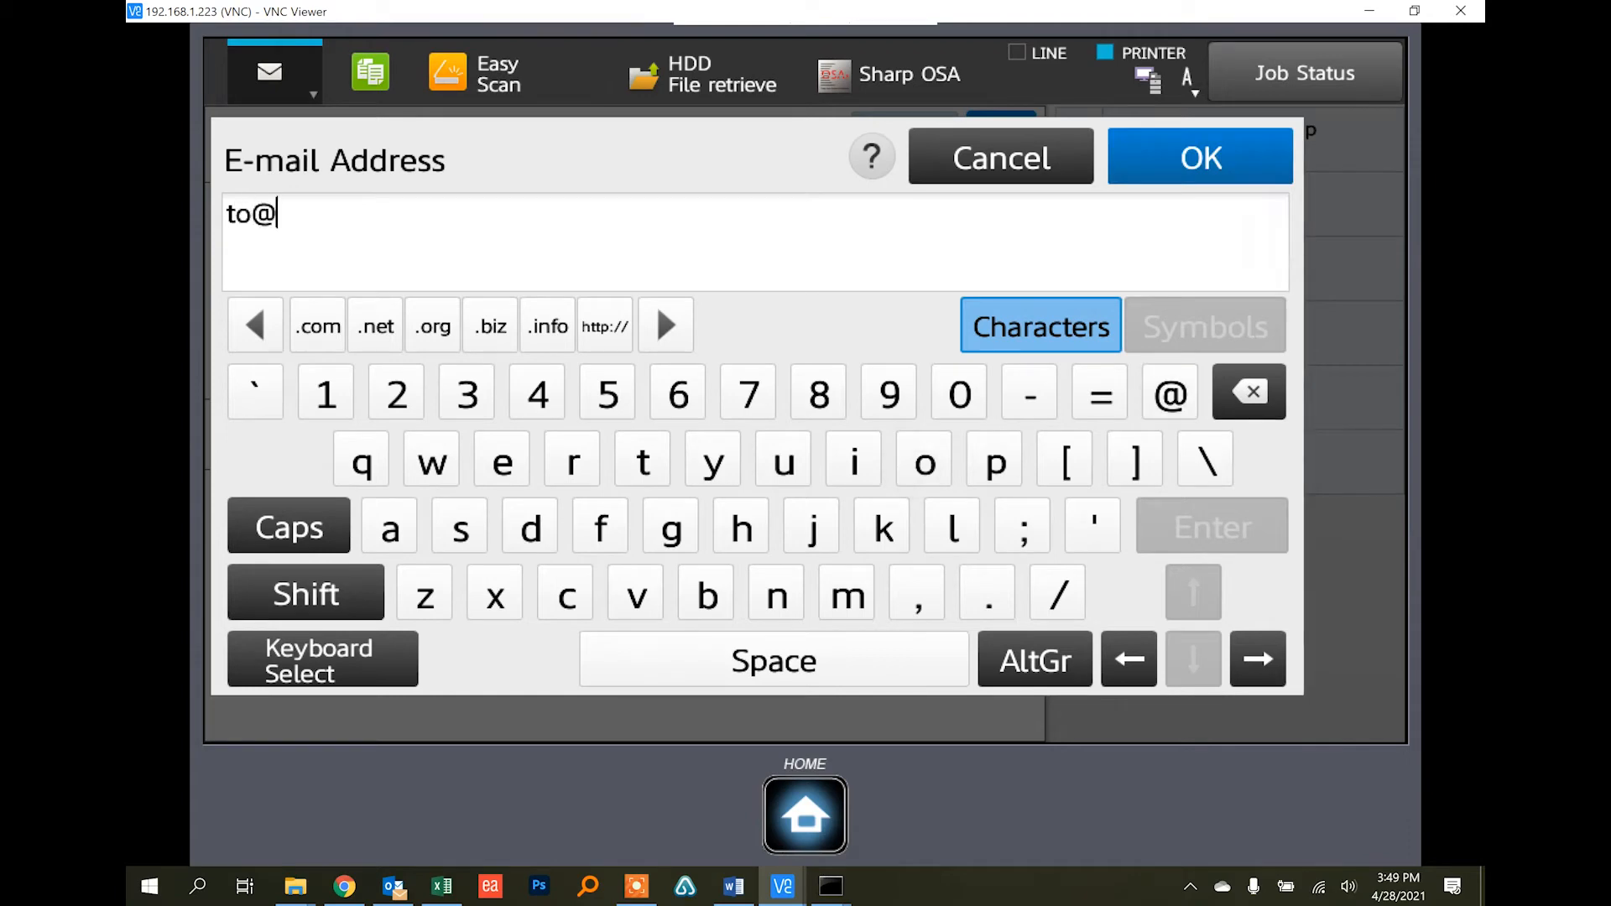
{"action": "left_click", "coordinate": [846, 594]}
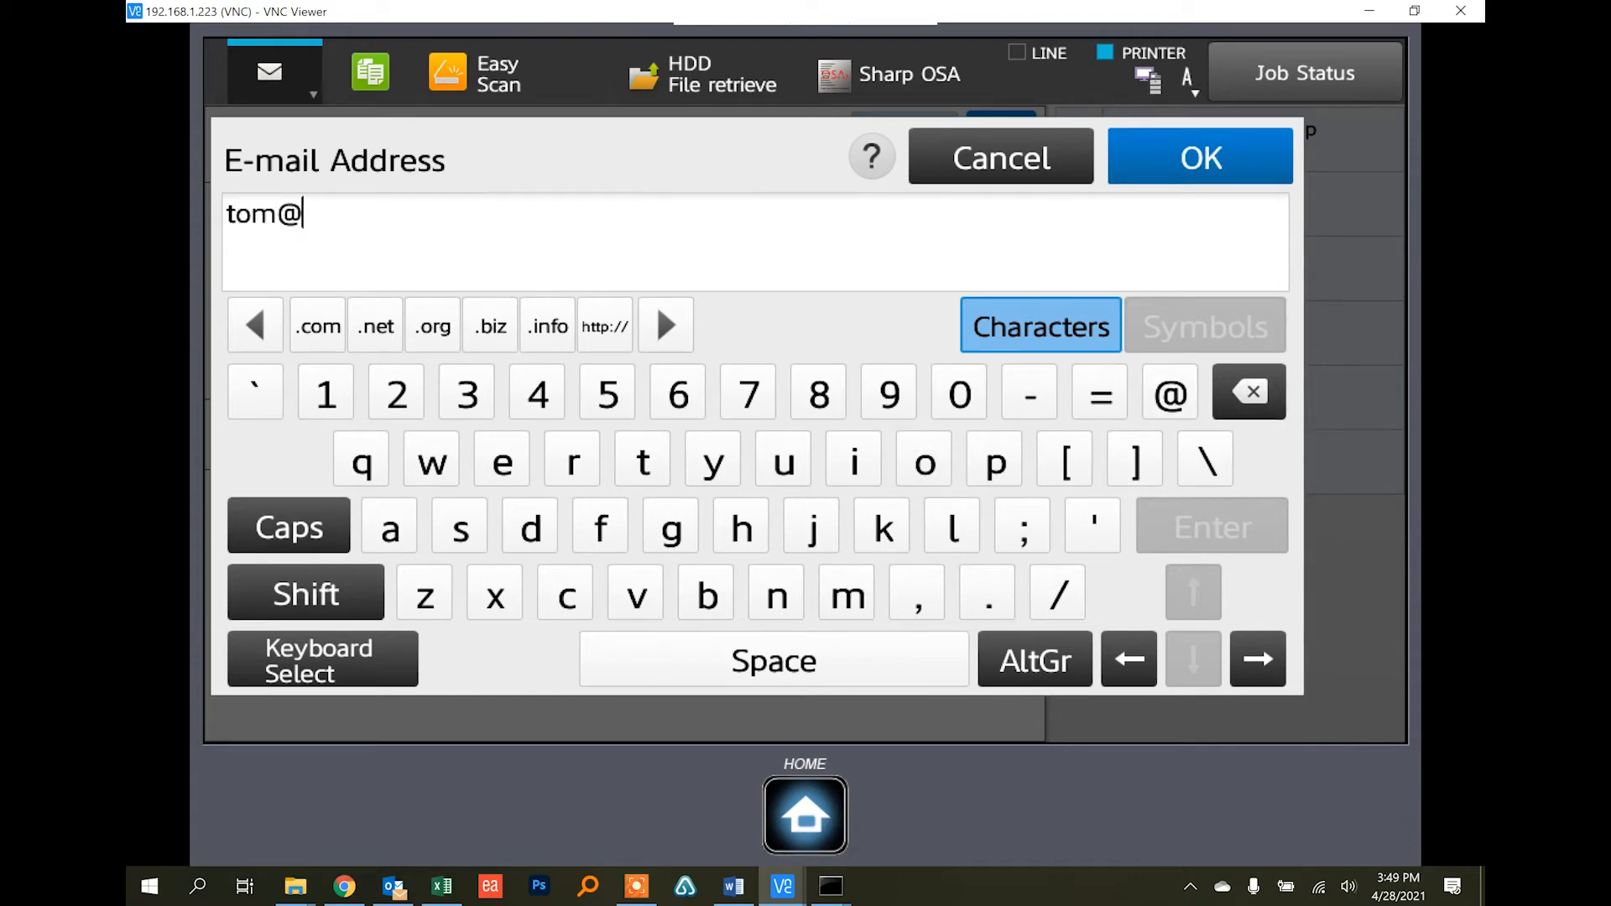
{"action": "type", "text": "test"}
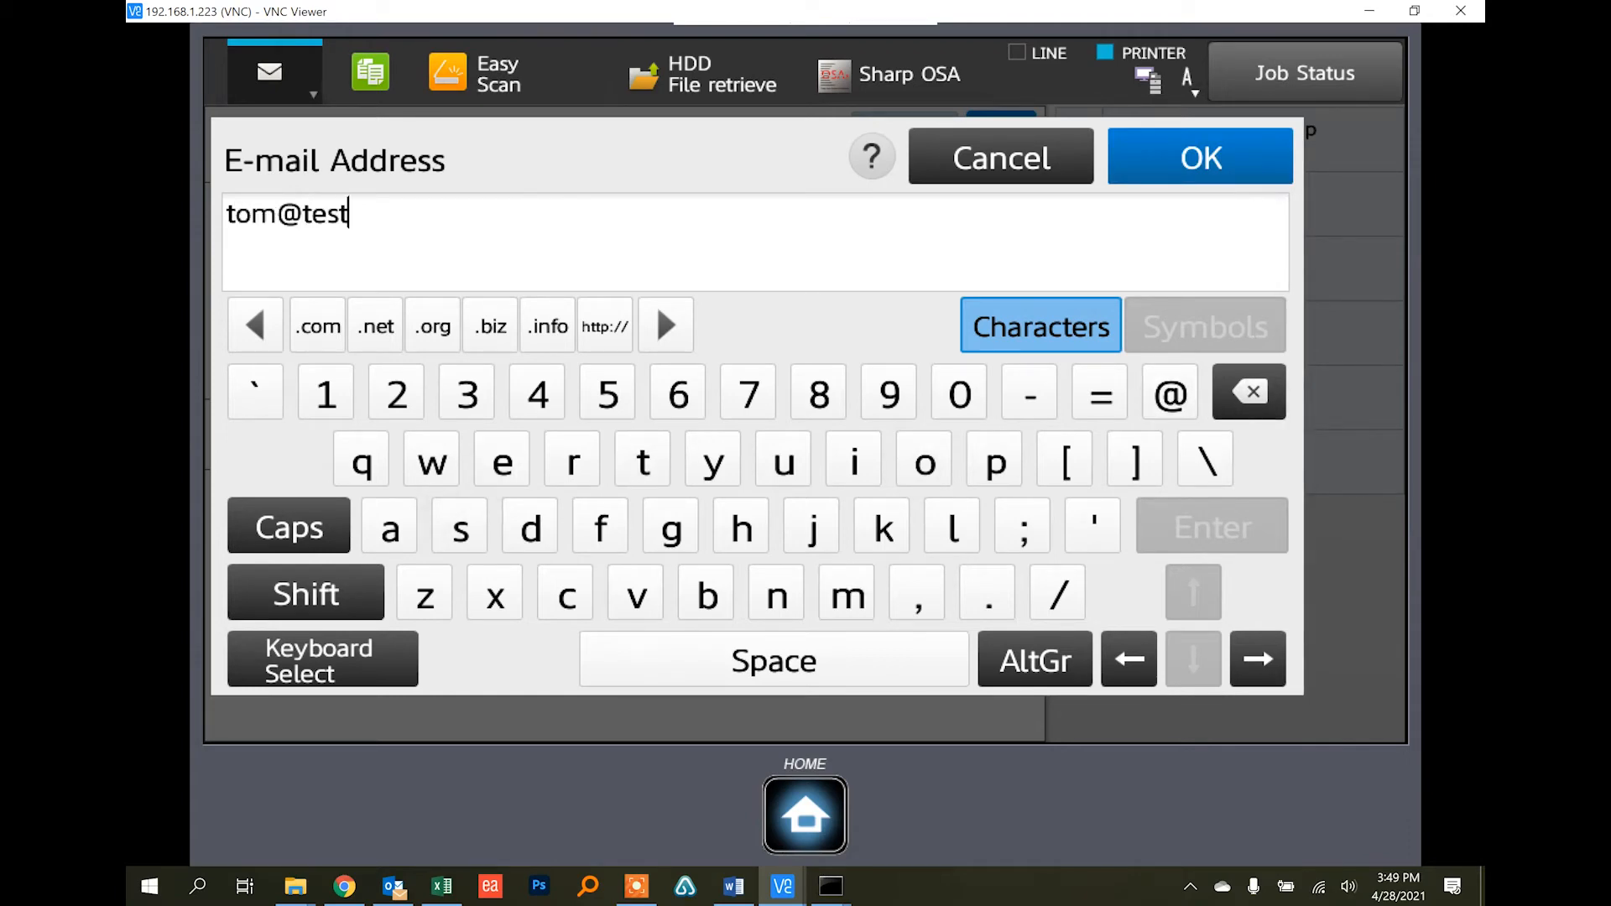
{"action": "left_click", "coordinate": [316, 325]}
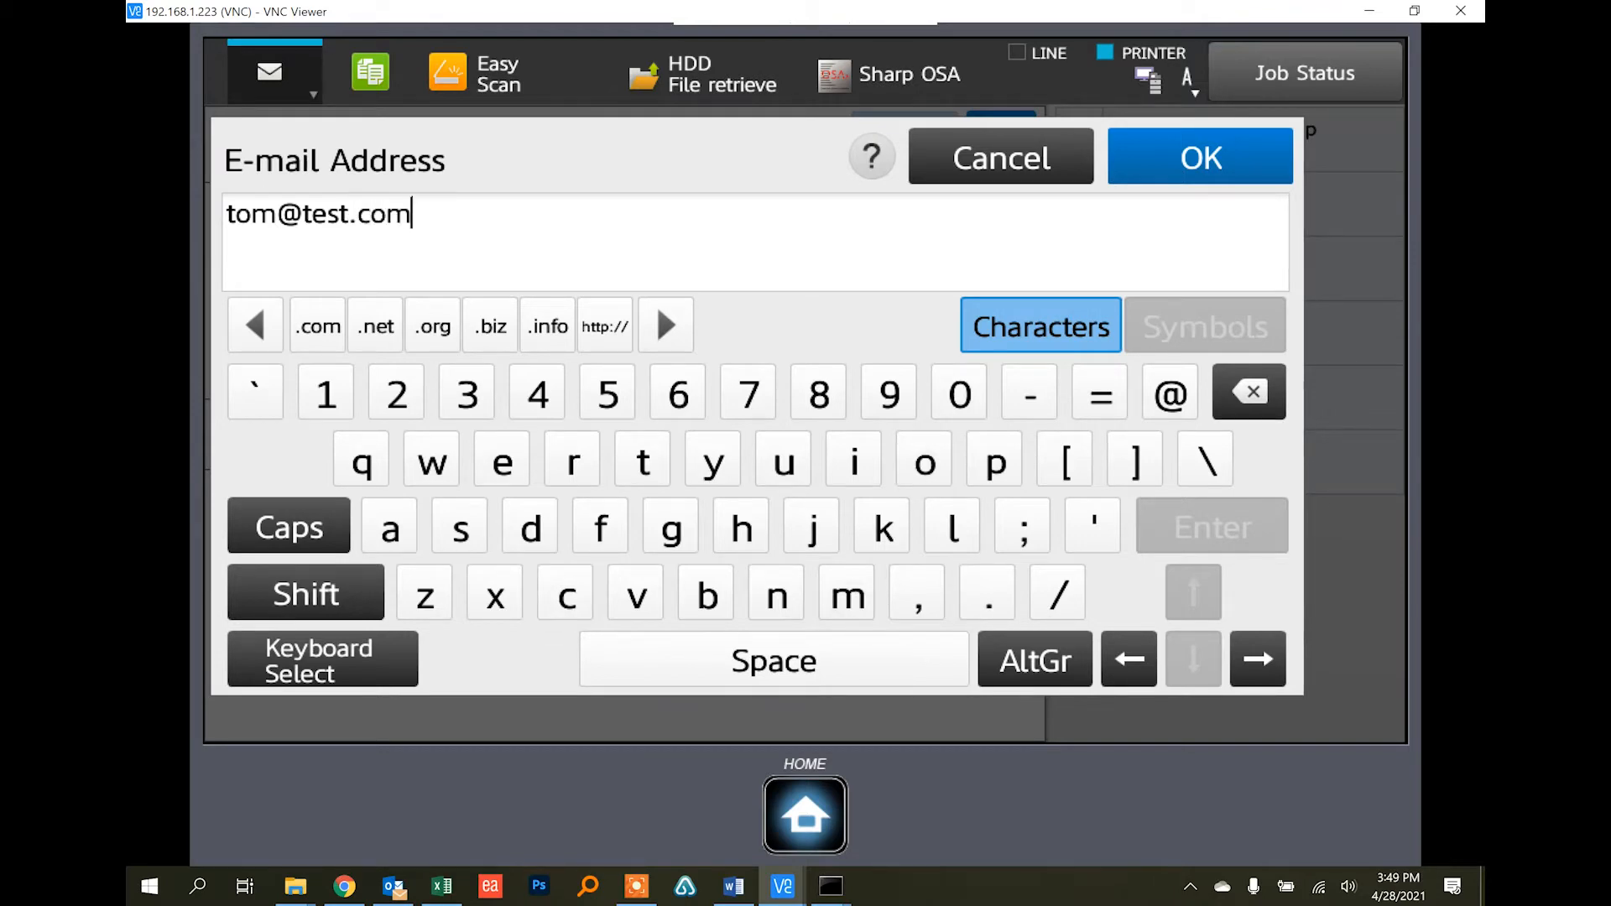
{"action": "left_click", "coordinate": [1198, 156]}
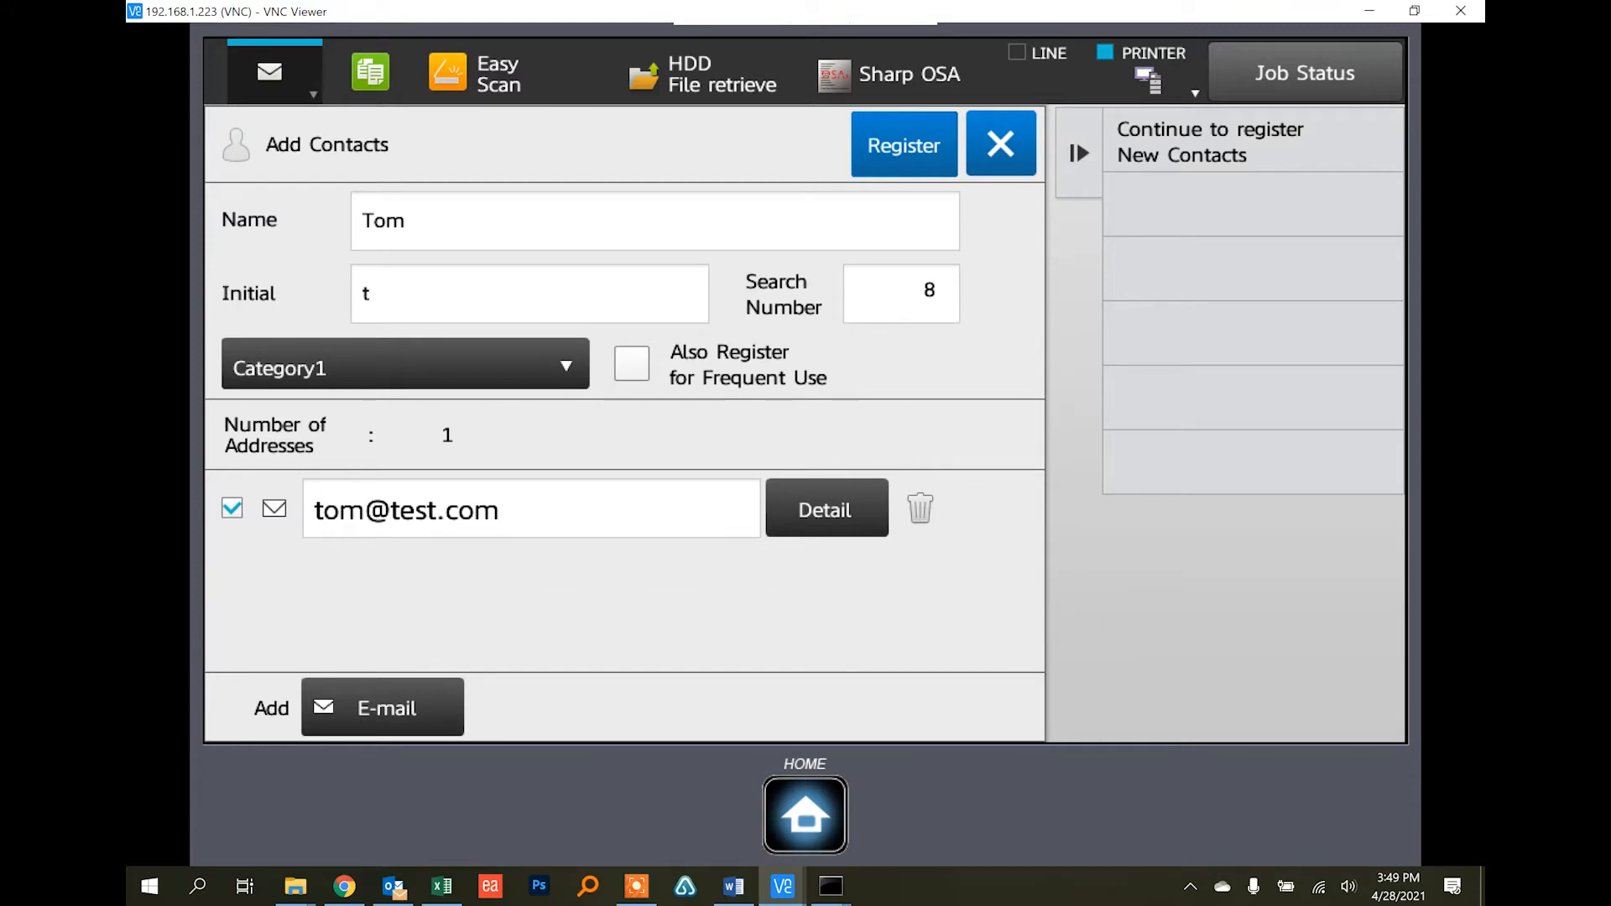
{"action": "left_click", "coordinate": [901, 144]}
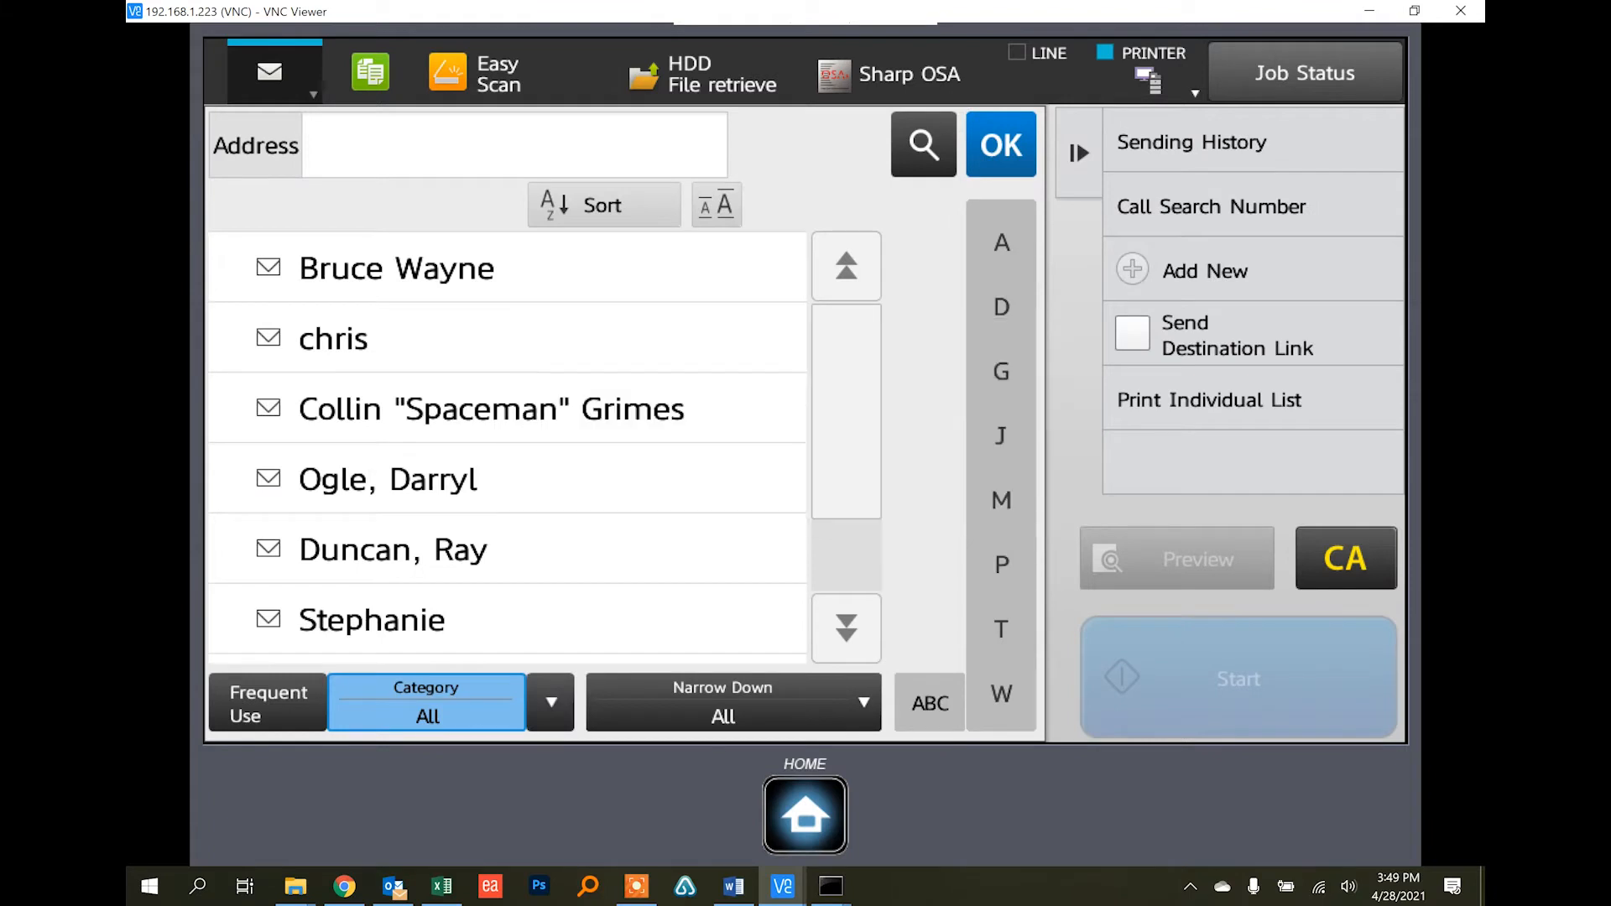
{"action": "scroll", "scroll_direction": "down", "scroll_amount": 3}
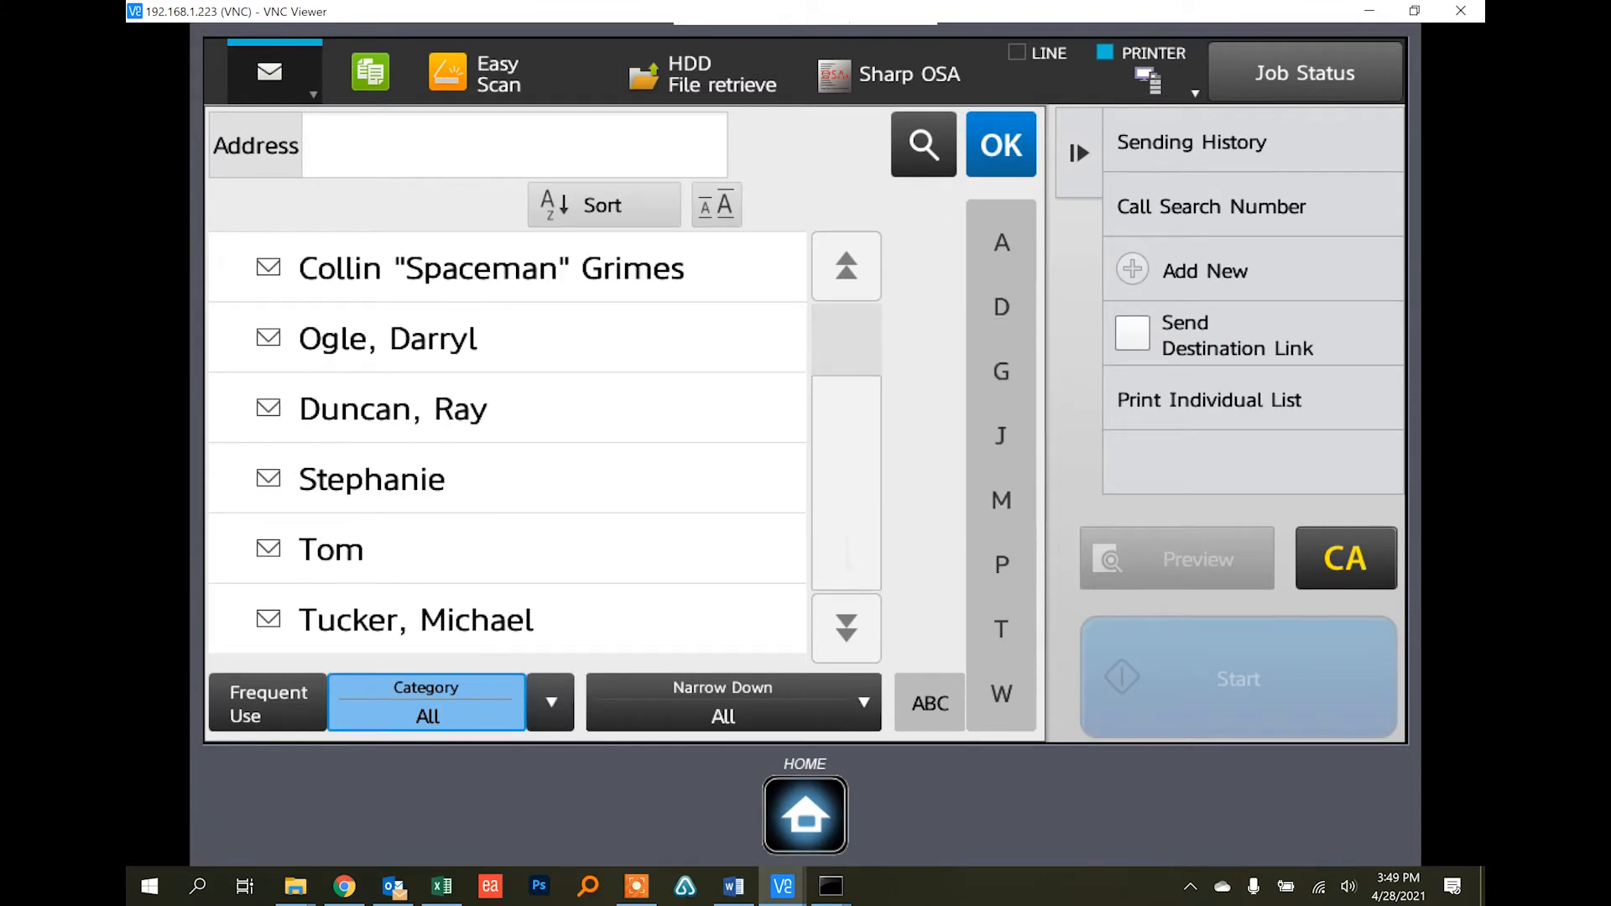
{"action": "left_click", "coordinate": [331, 549]}
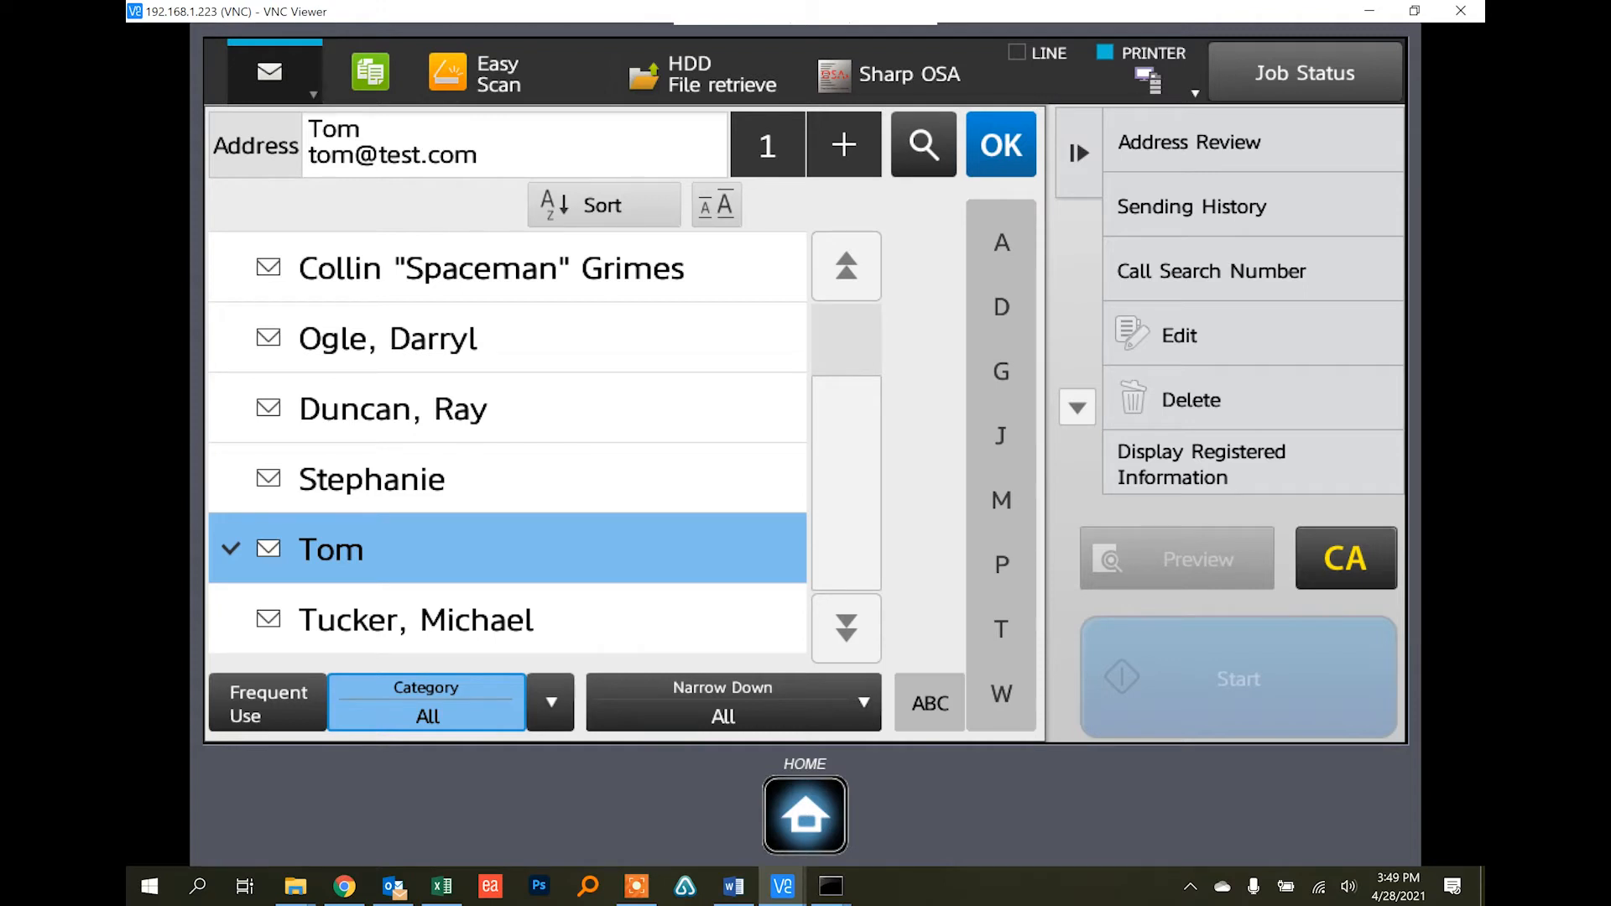
Delete the Tom contact and acknowledge the confirmation and success messages
{"action": "left_click", "coordinate": [1188, 400]}
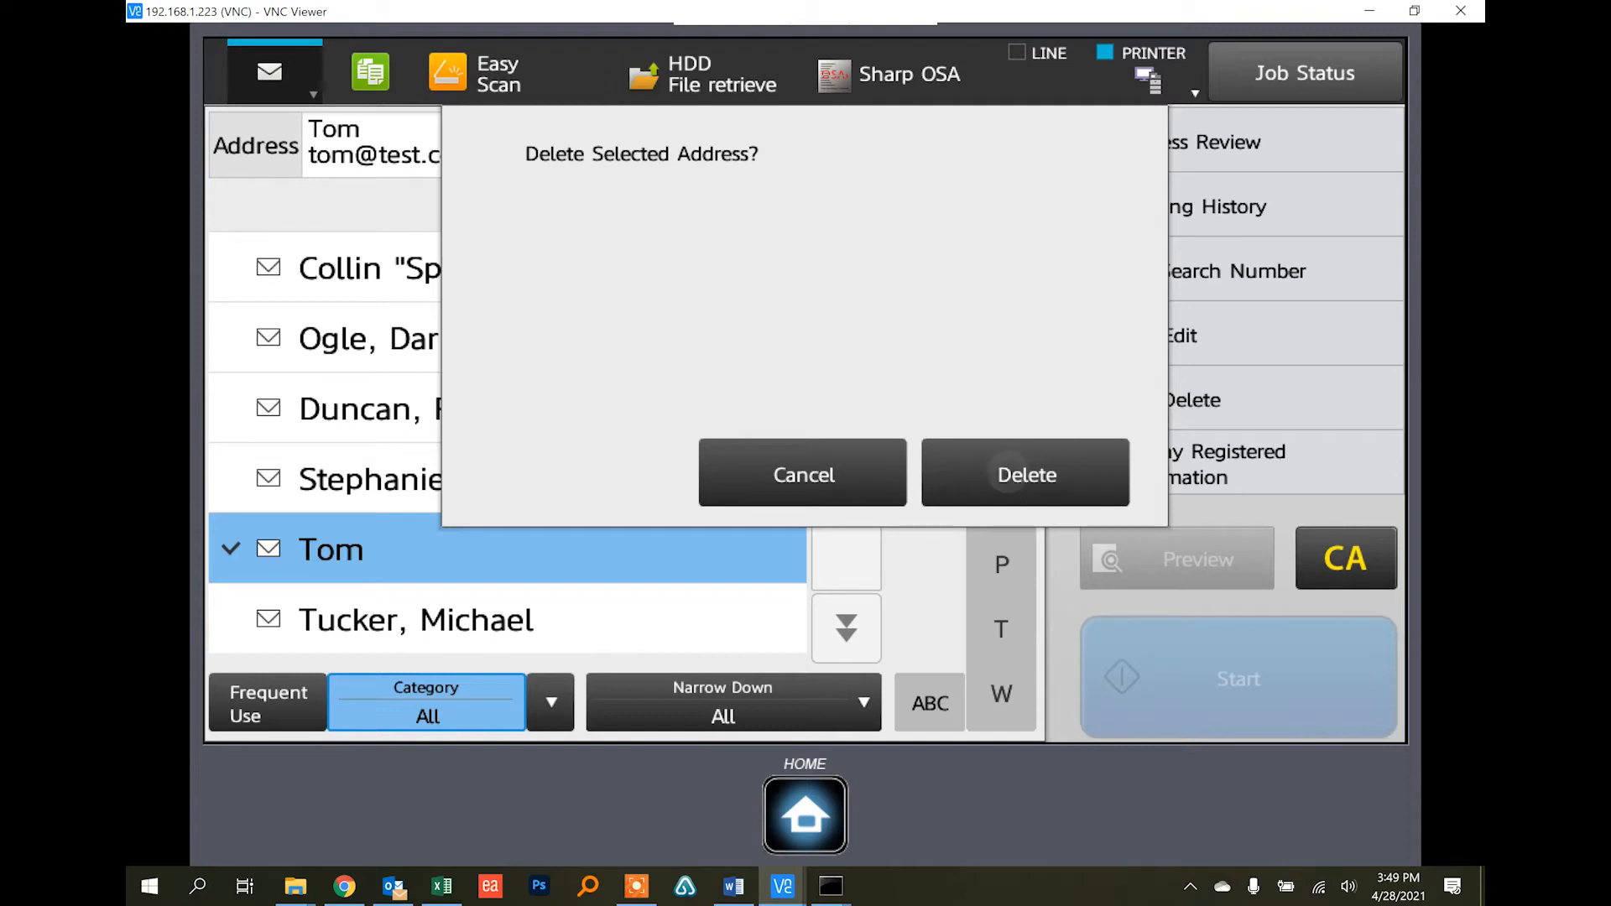
{"action": "left_click", "coordinate": [1024, 473]}
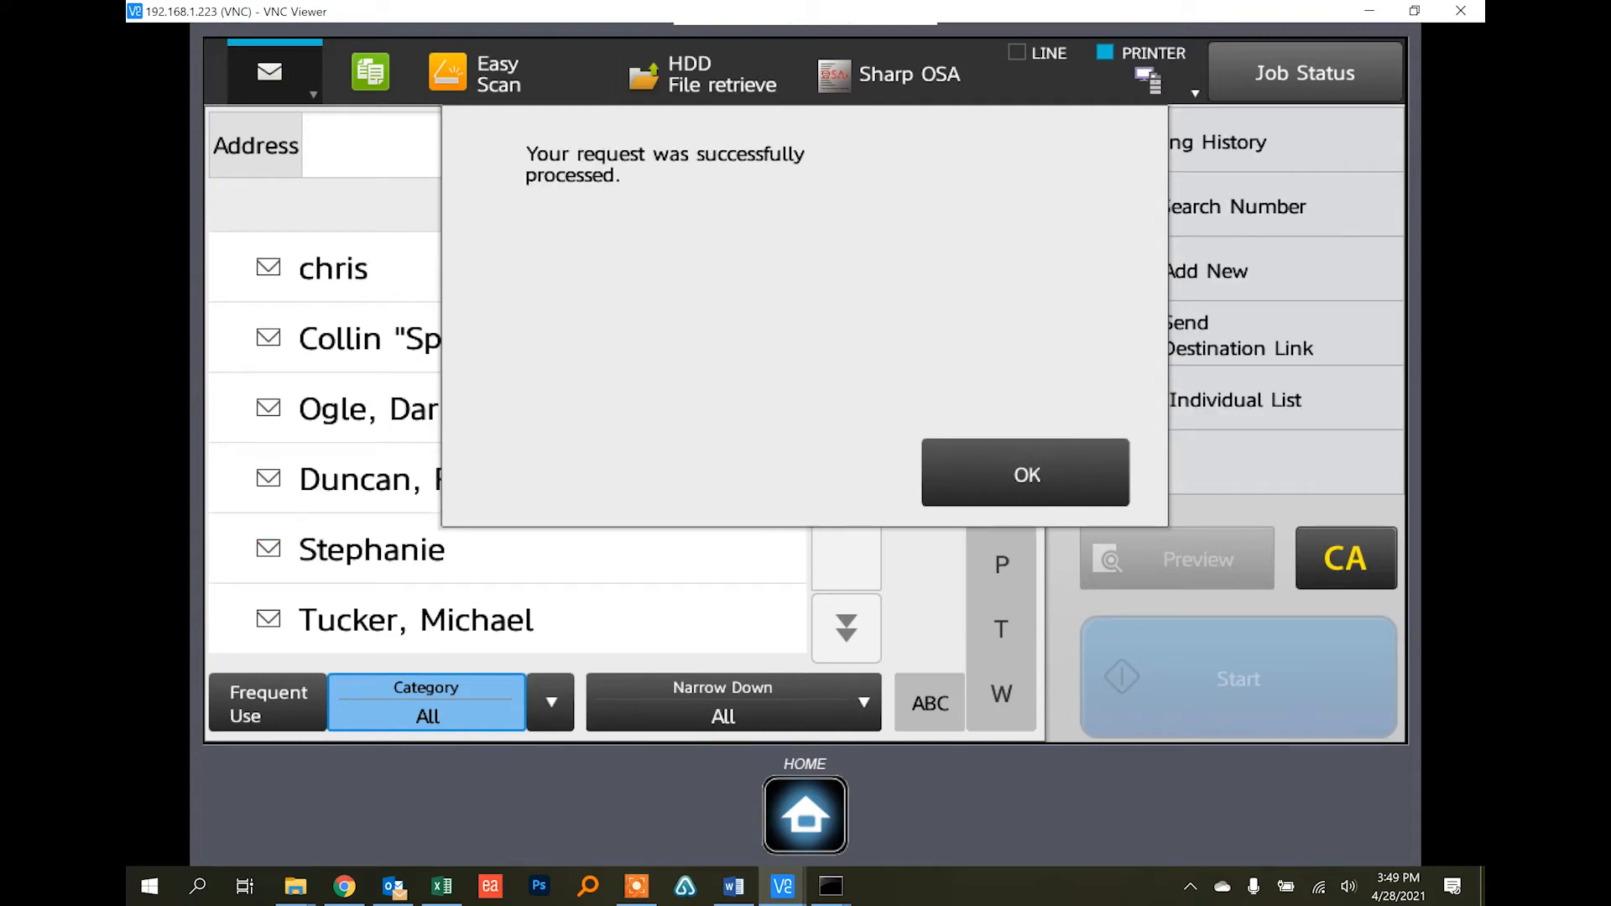
{"action": "left_click", "coordinate": [1024, 474]}
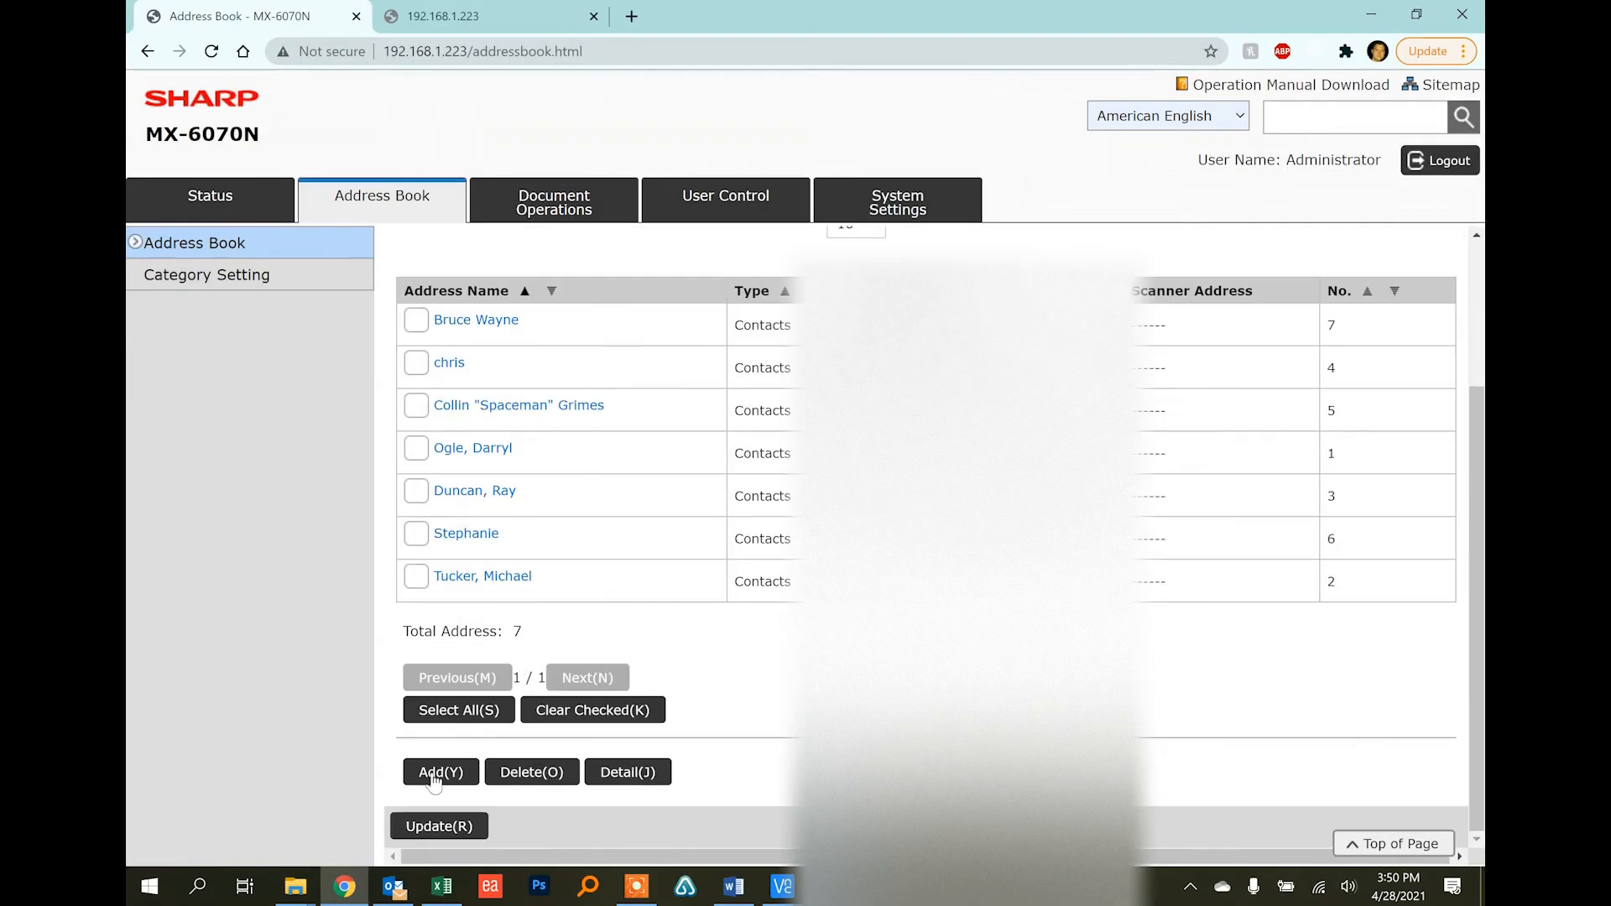
{"action": "left_click", "coordinate": [440, 772]}
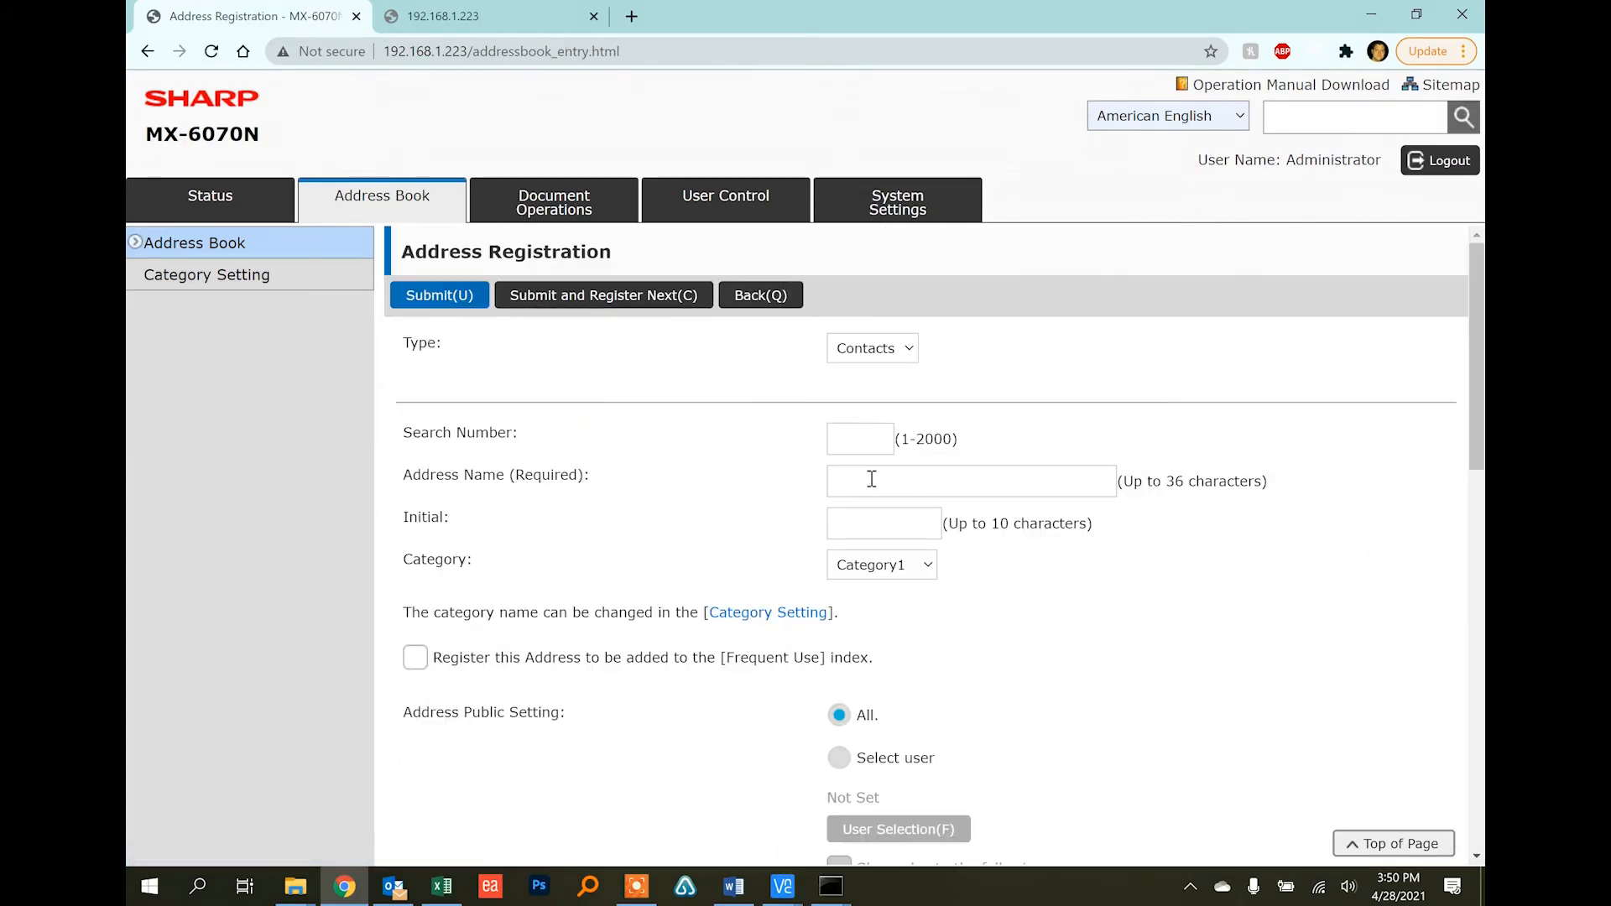
{"action": "type", "text": "Tom"}
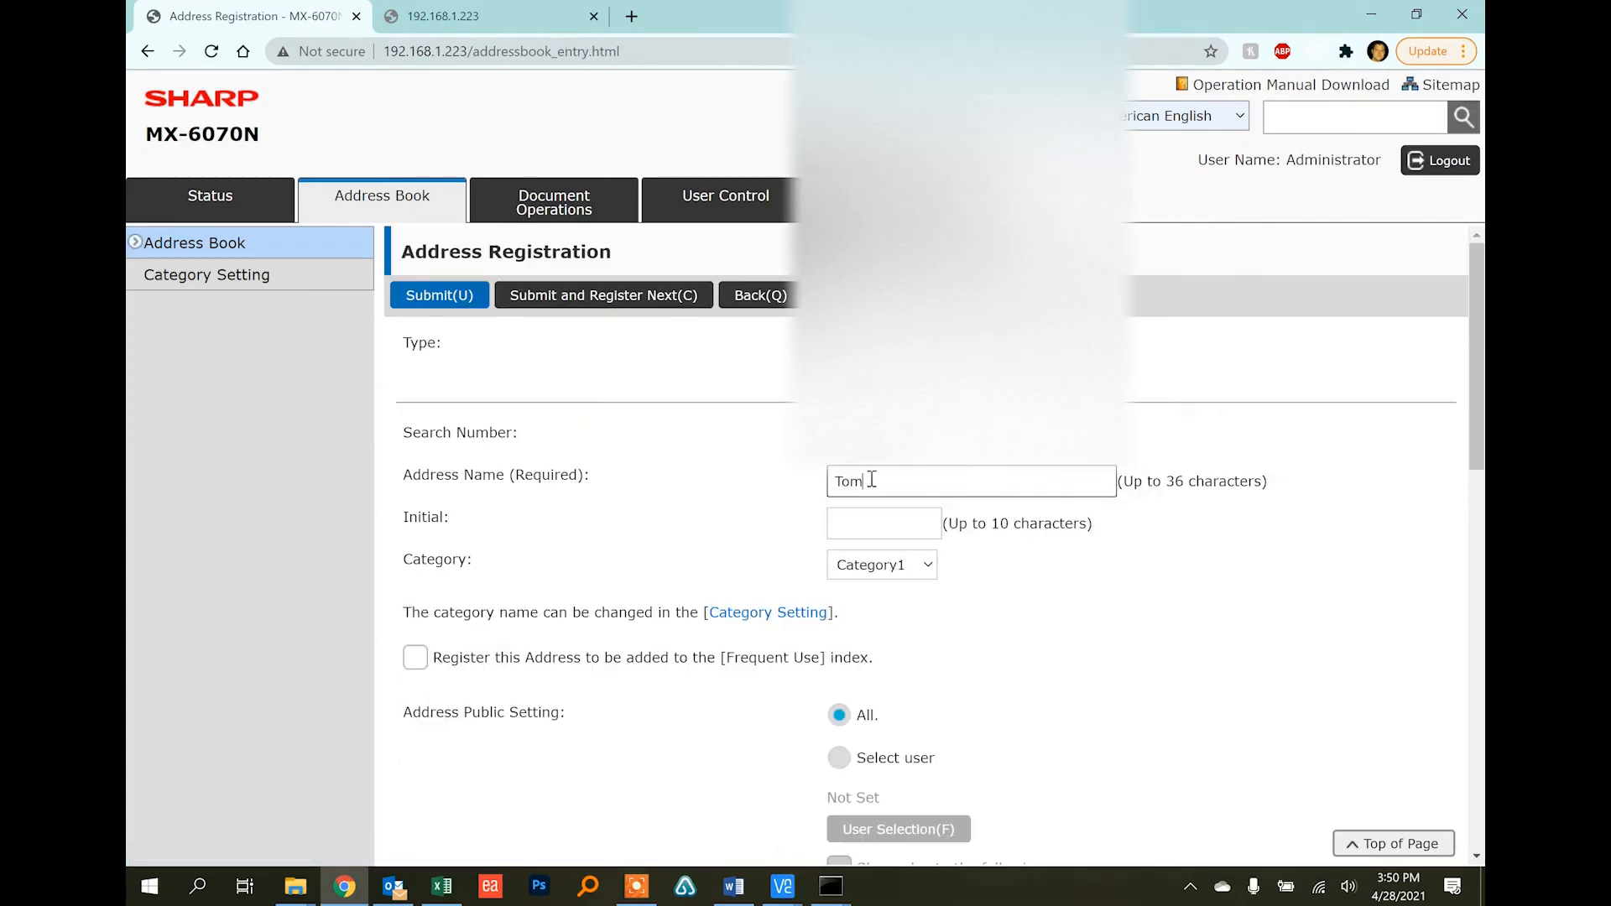
{"action": "scroll", "scroll_direction": "down", "scroll_amount": 3}
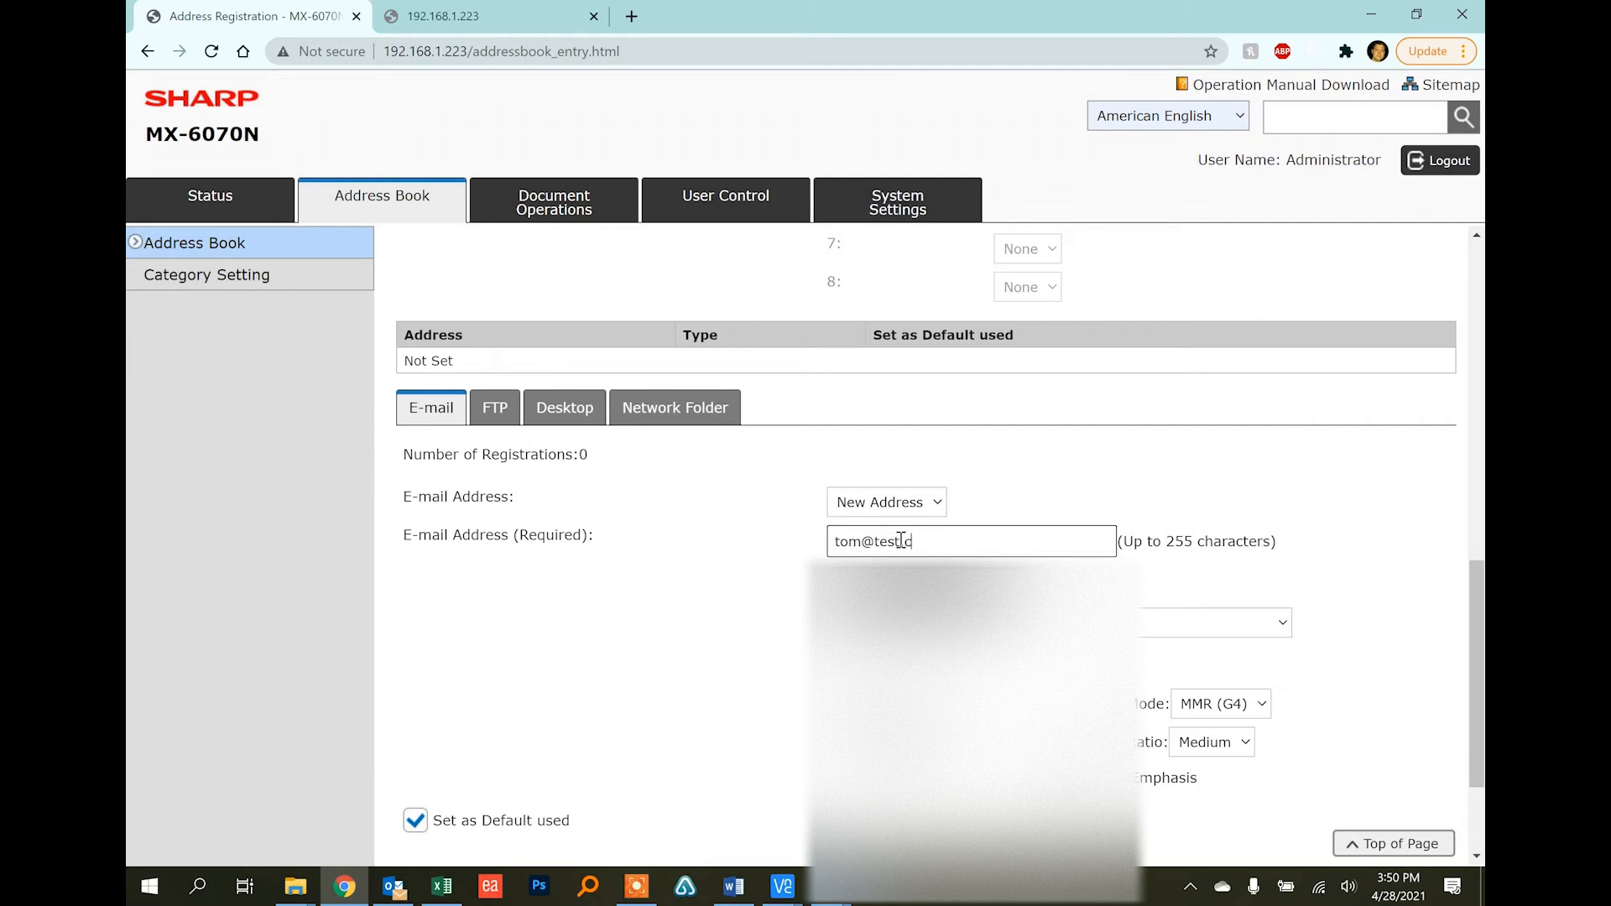
{"action": "scroll", "scroll_direction": "down", "scroll_amount": 3}
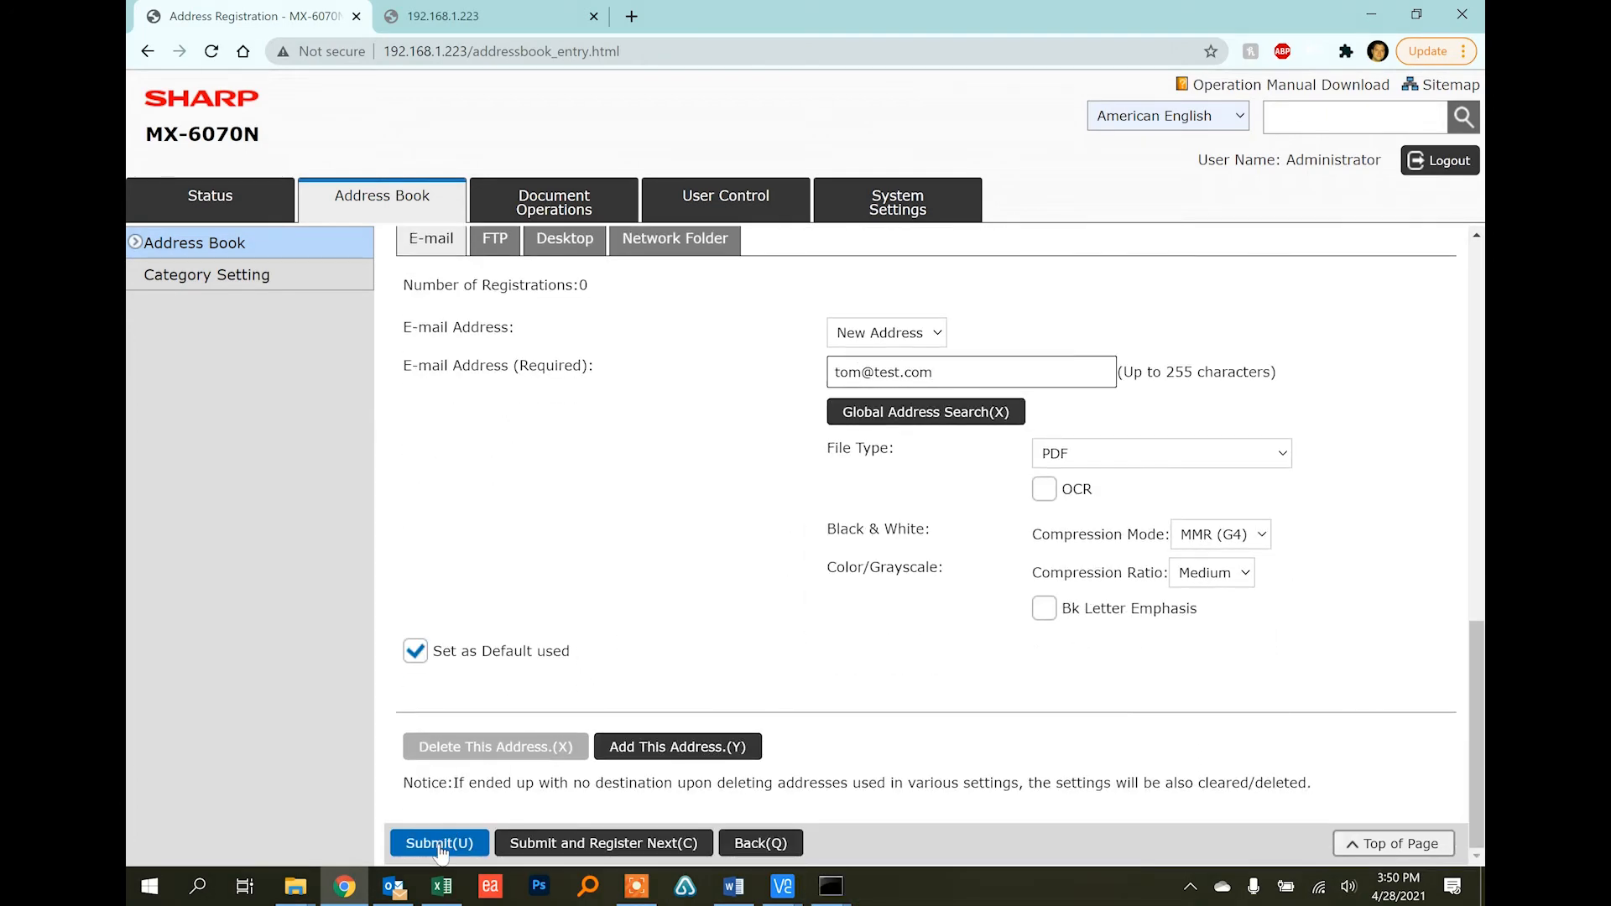
{"action": "mouse_move", "coordinate": [589, 852]}
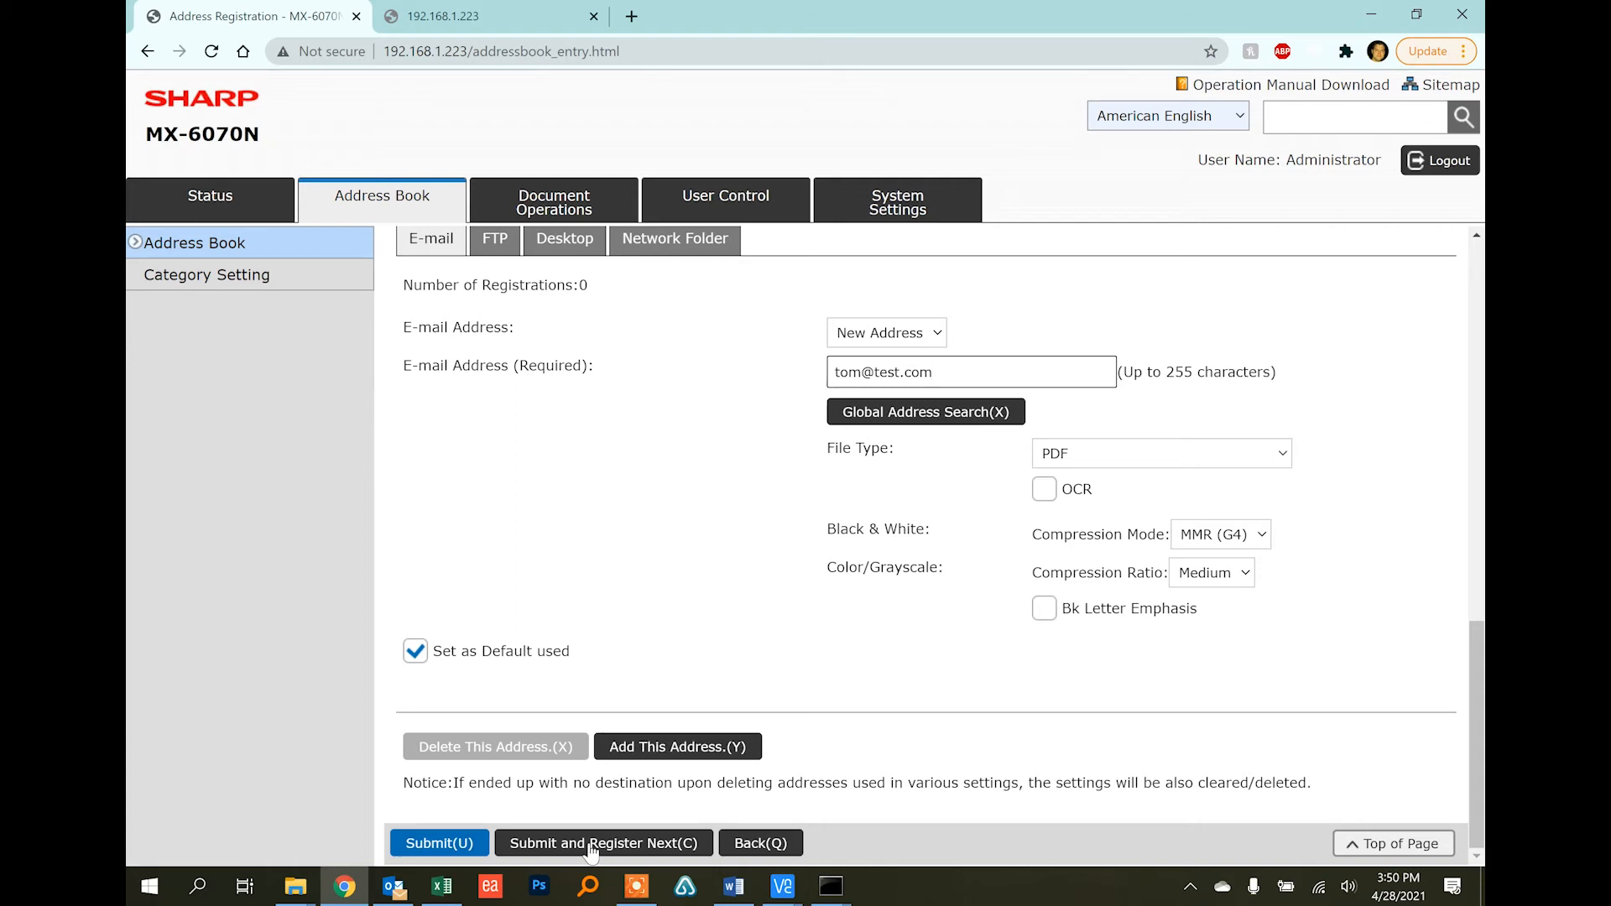
{"action": "left_click", "coordinate": [603, 842]}
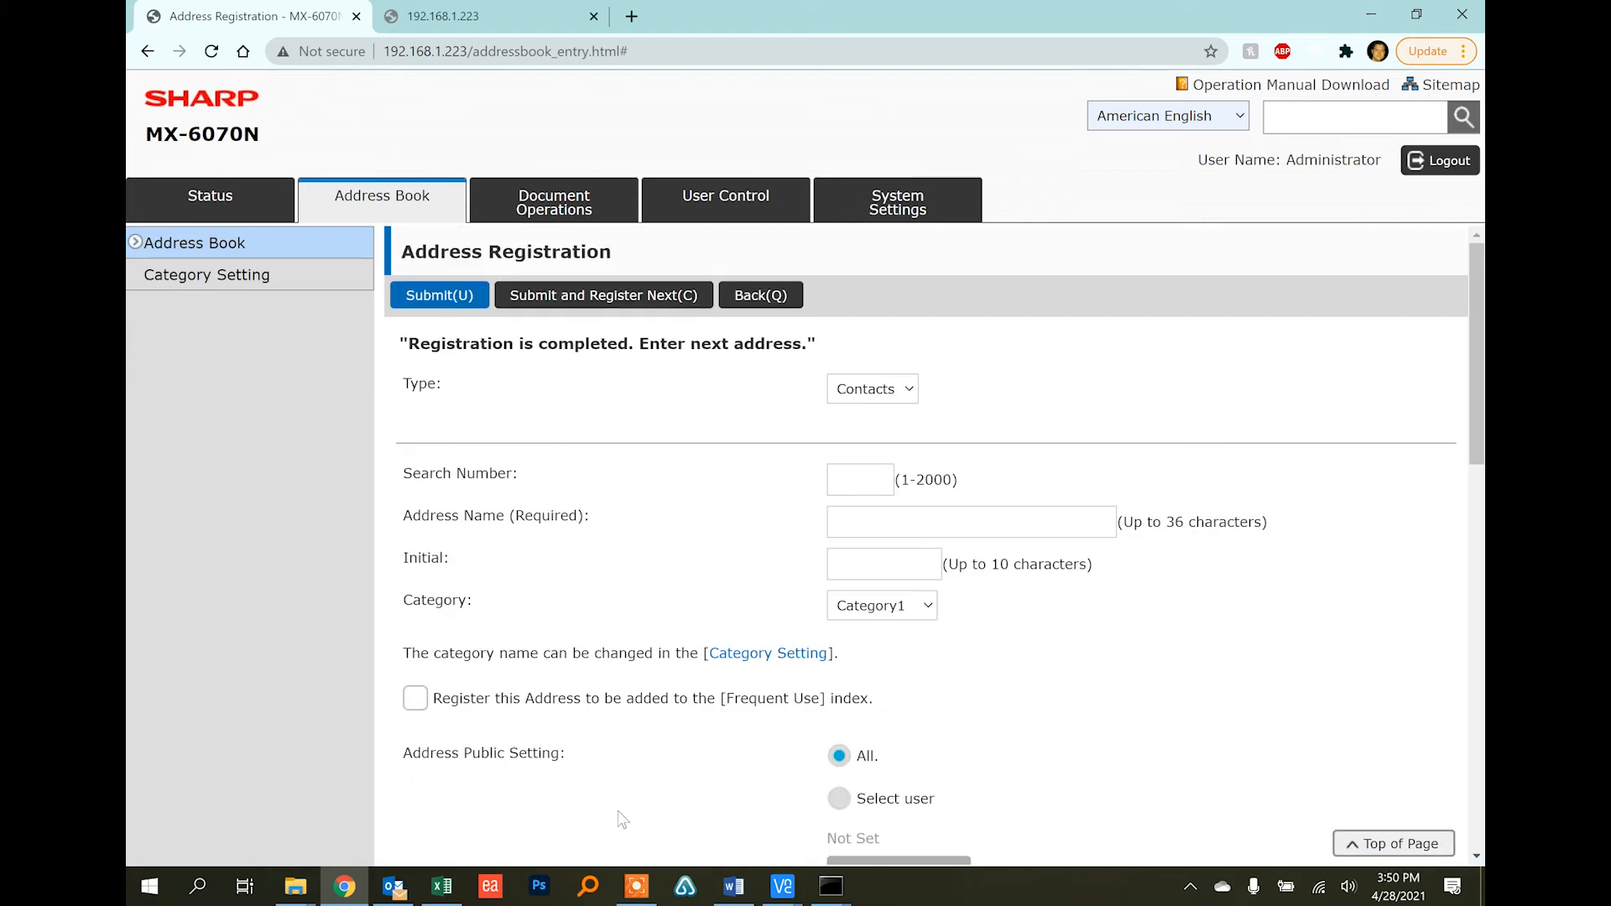
{"action": "left_click", "coordinate": [970, 521]}
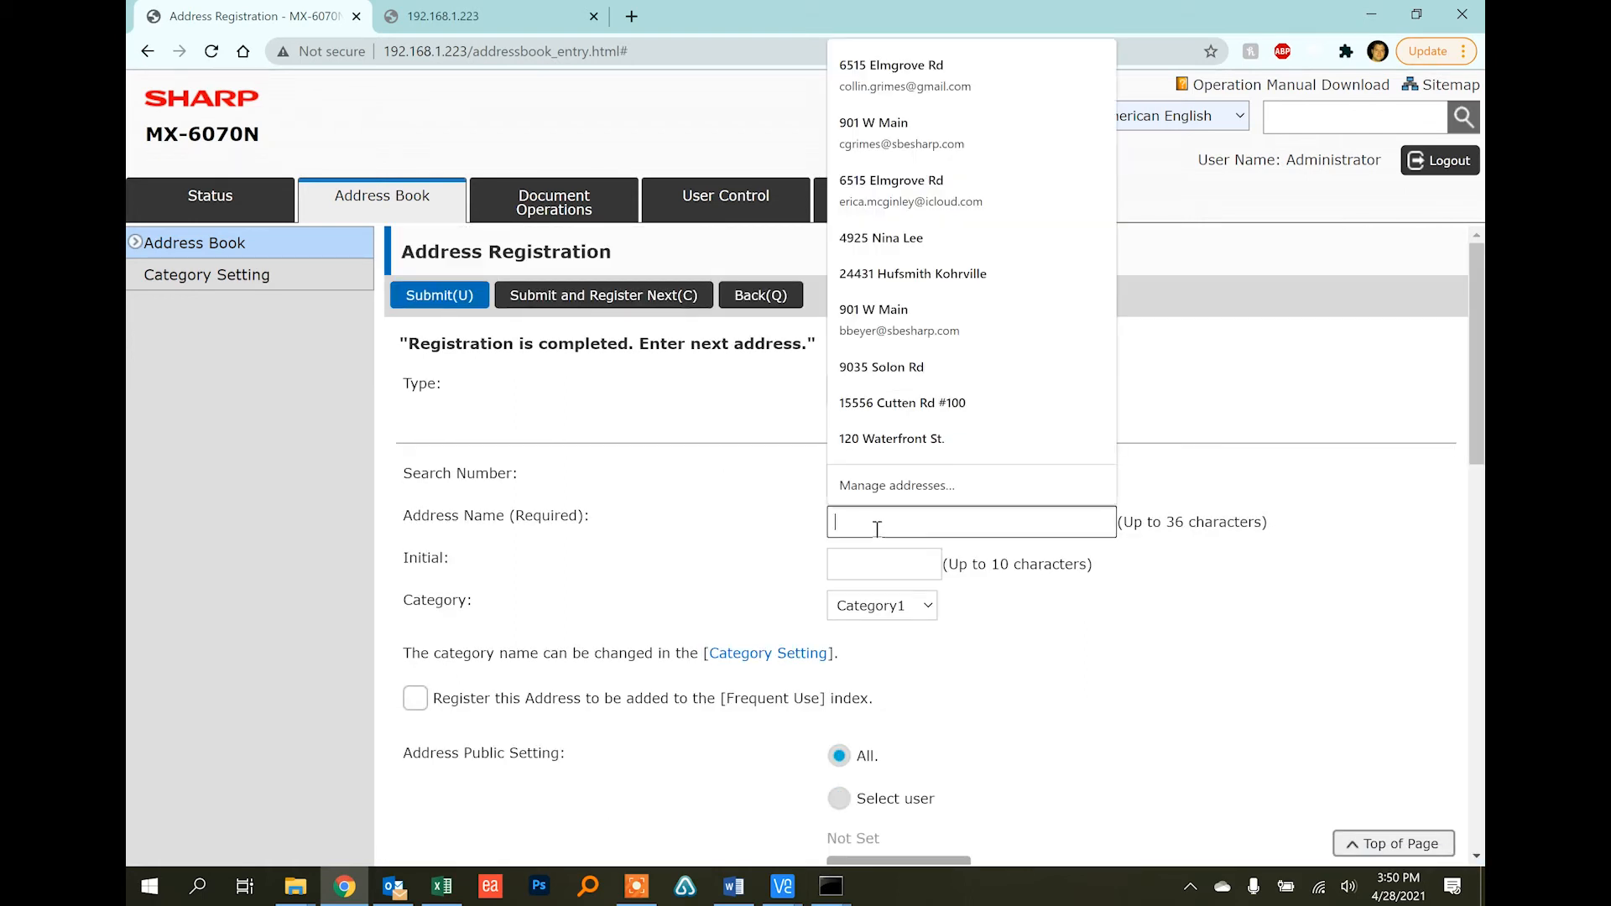
{"action": "type", "text": "Bob"}
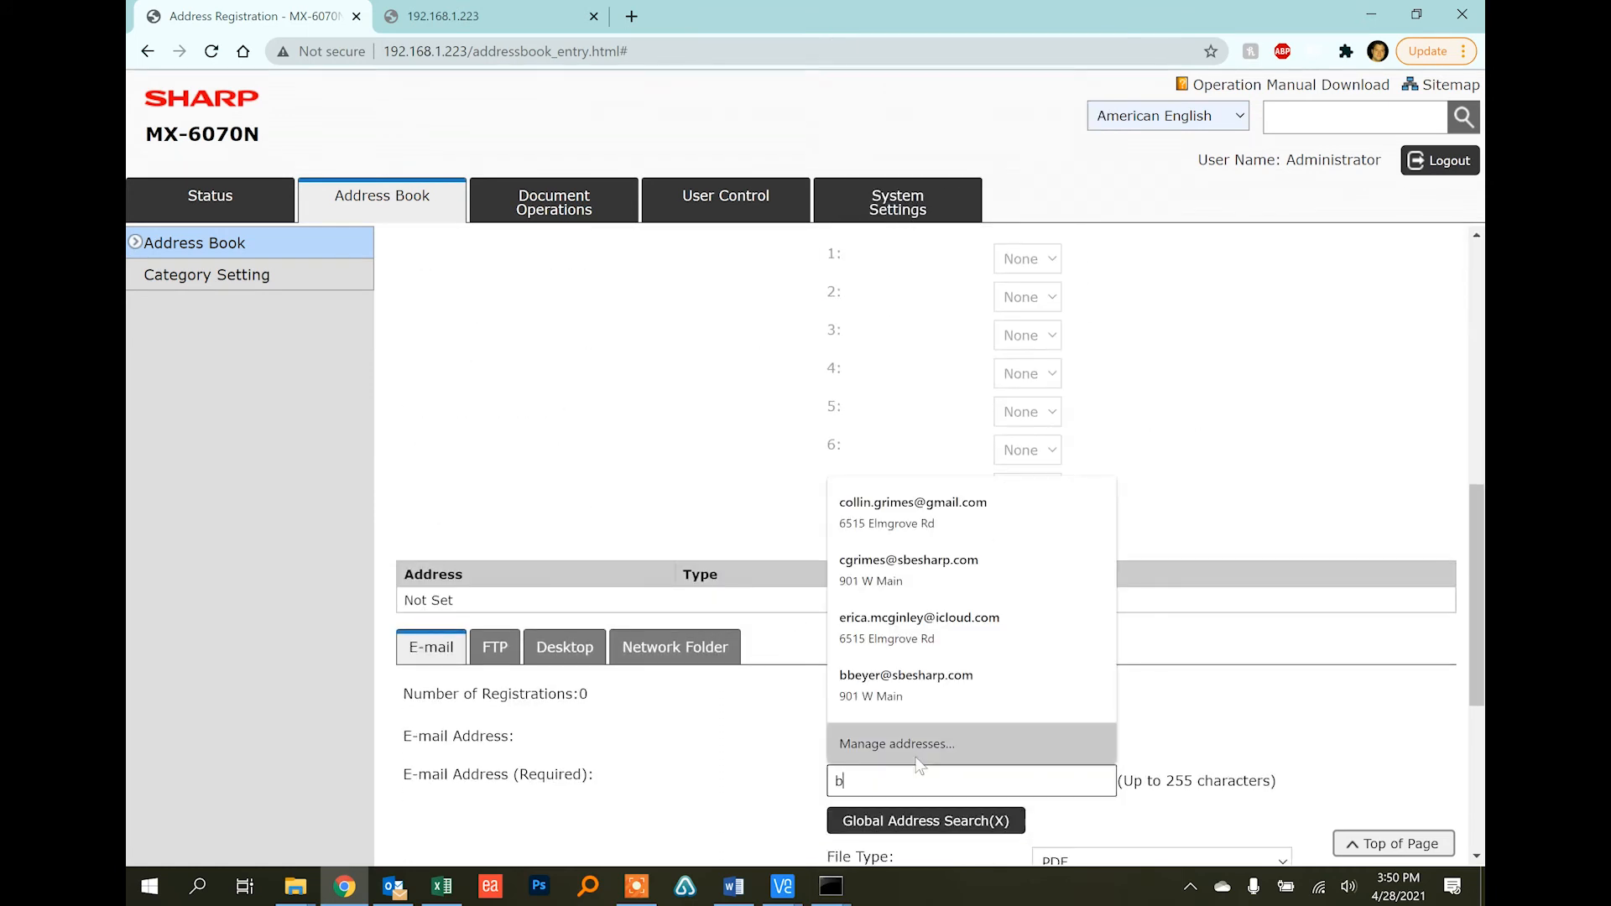
{"action": "type", "text": "ob@test.com"}
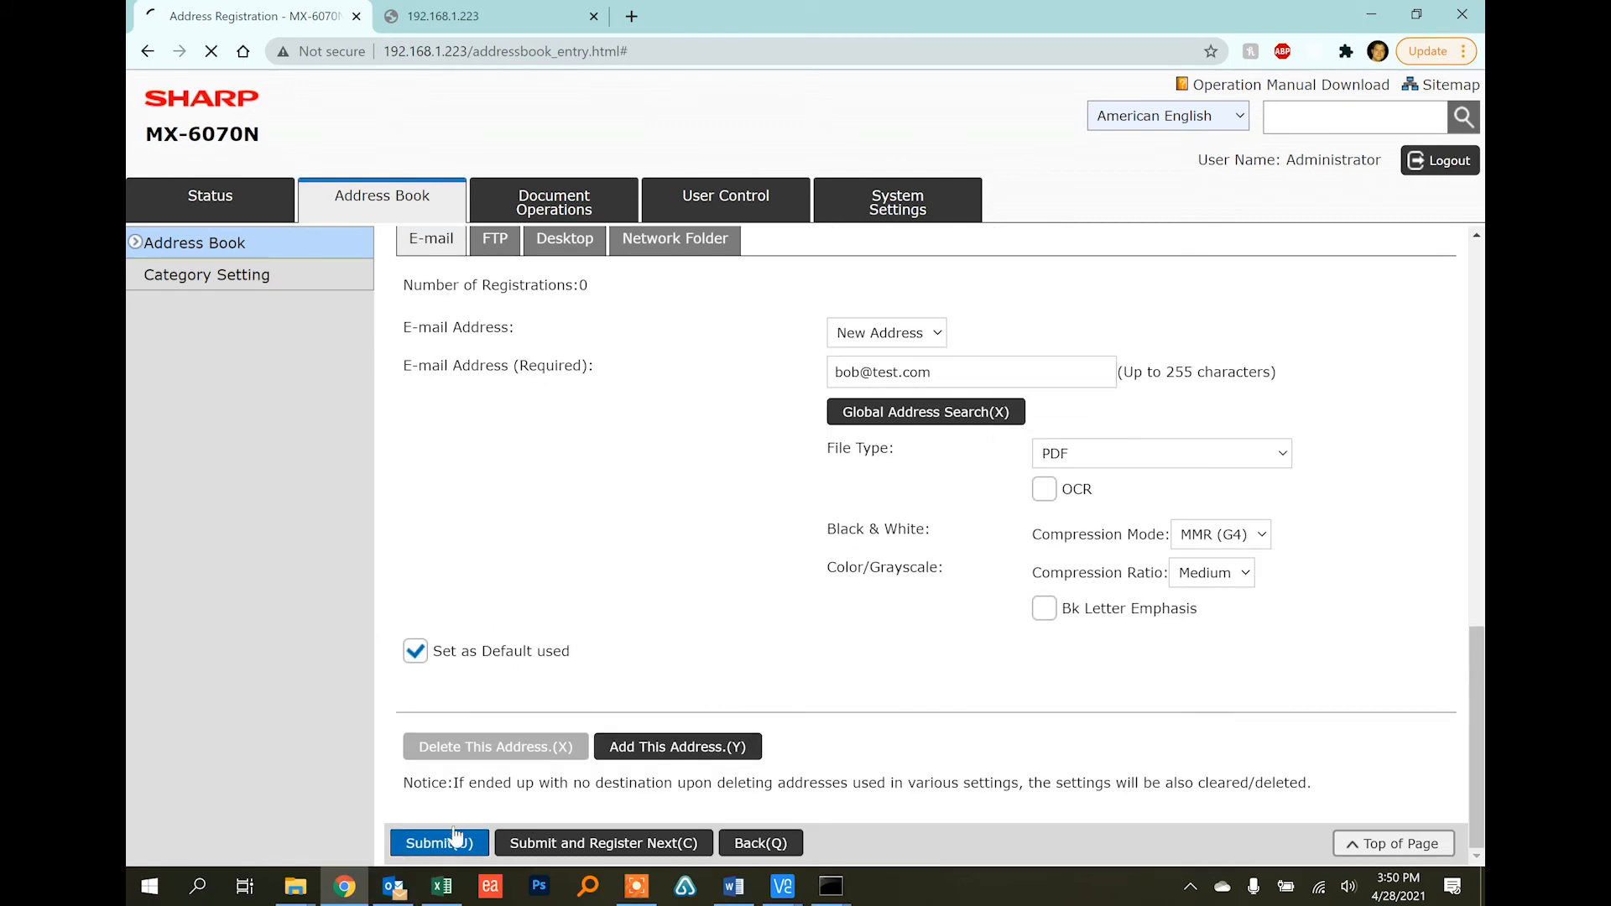
{"action": "left_click", "coordinate": [439, 843]}
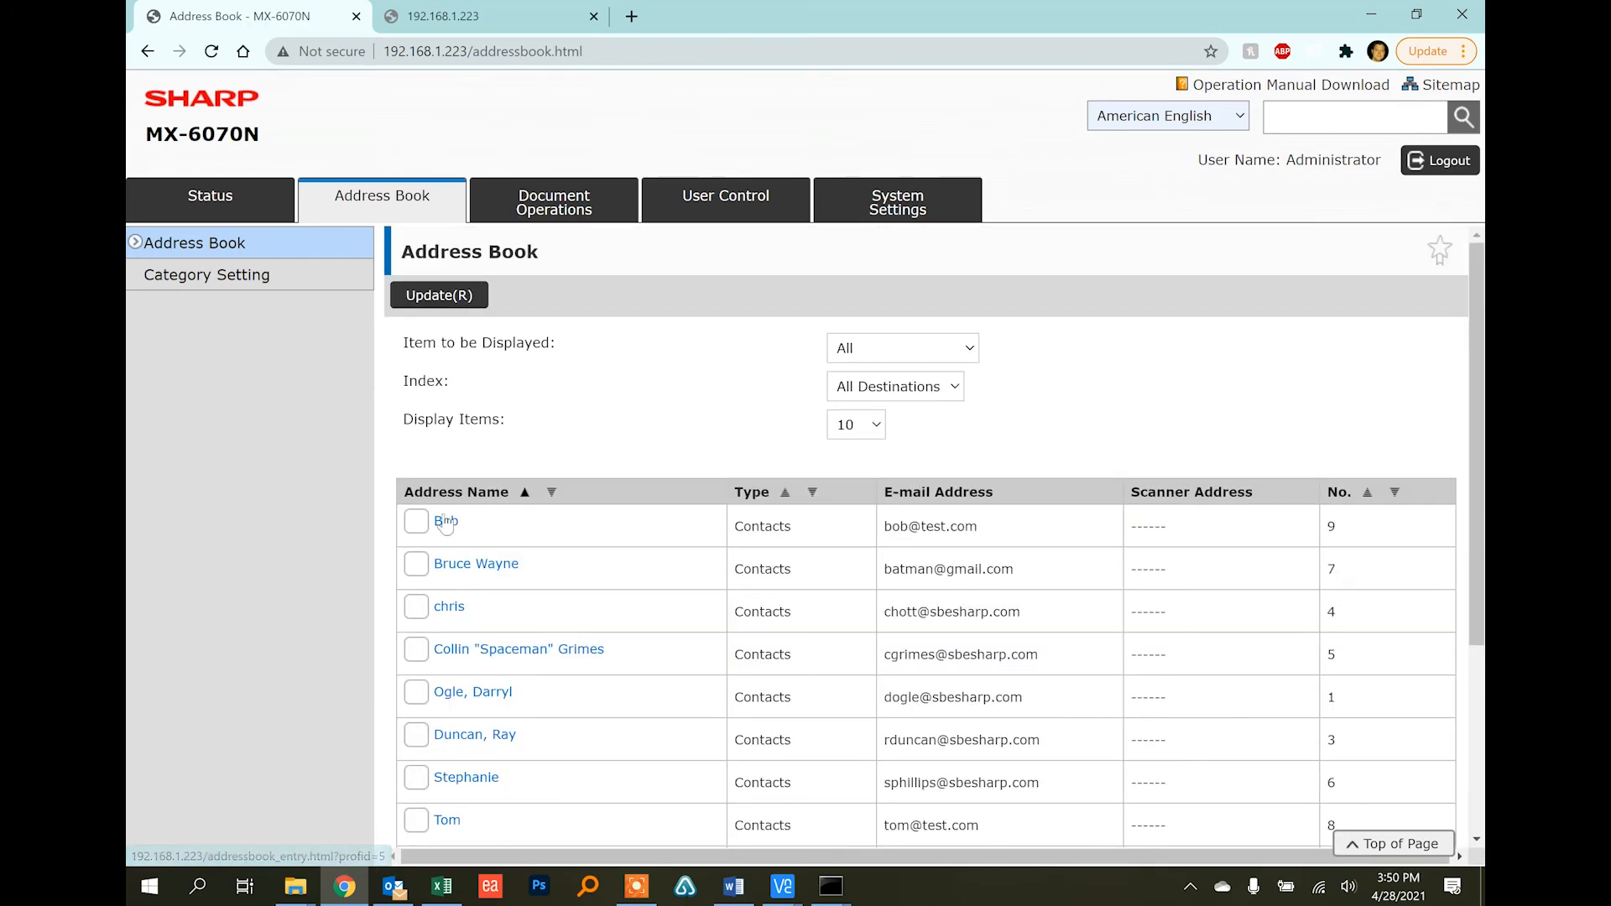
{"action": "mouse_move", "coordinate": [647, 363]}
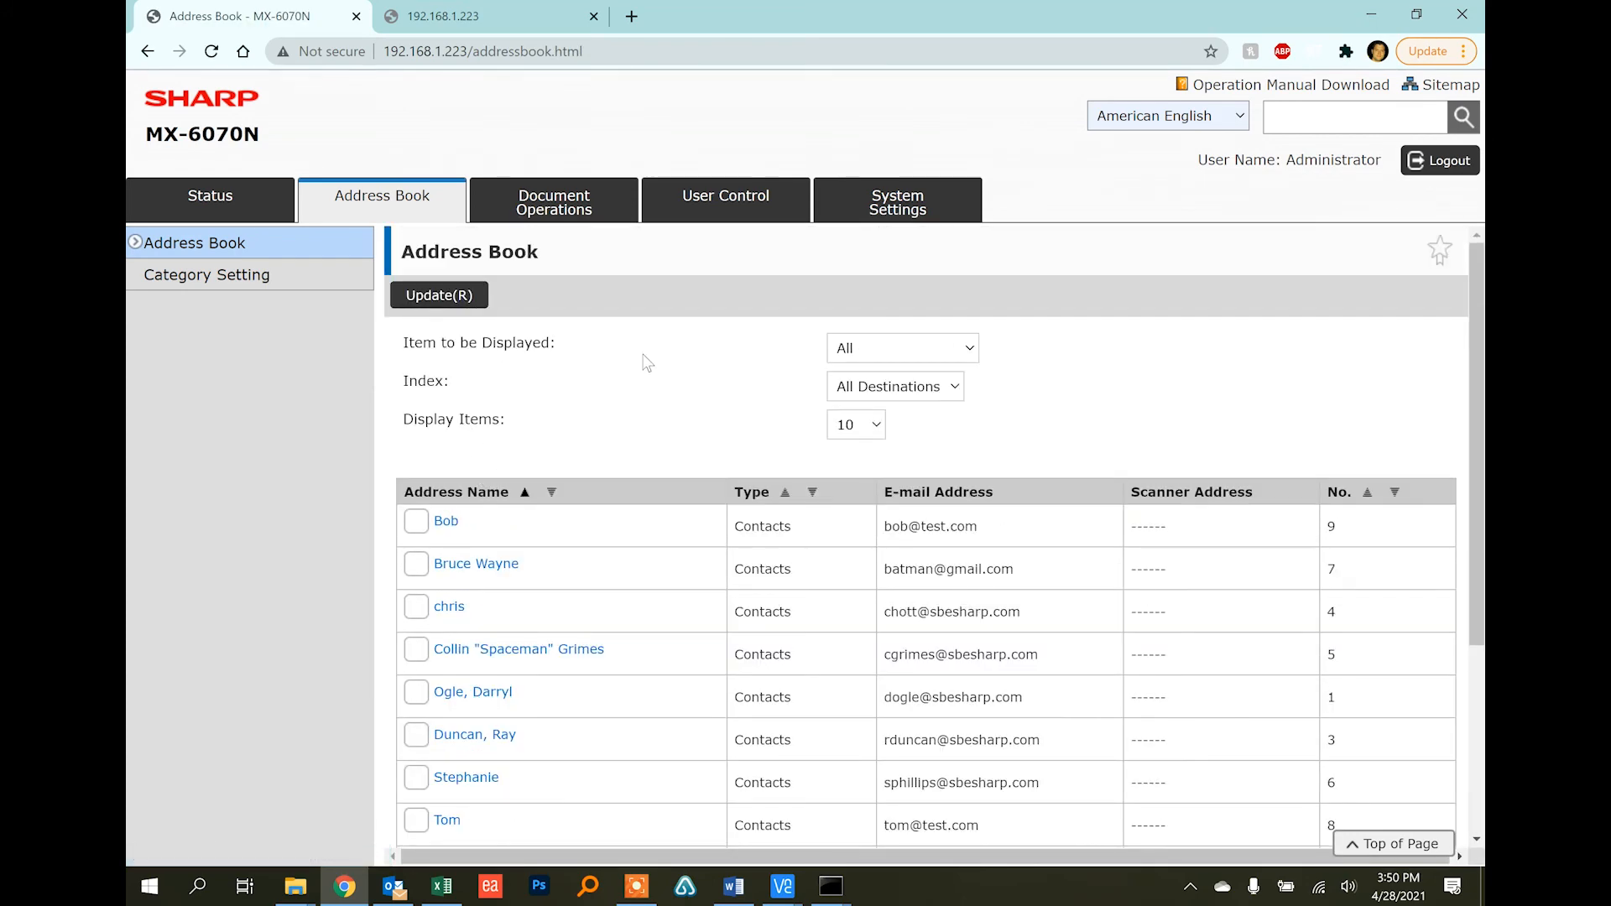